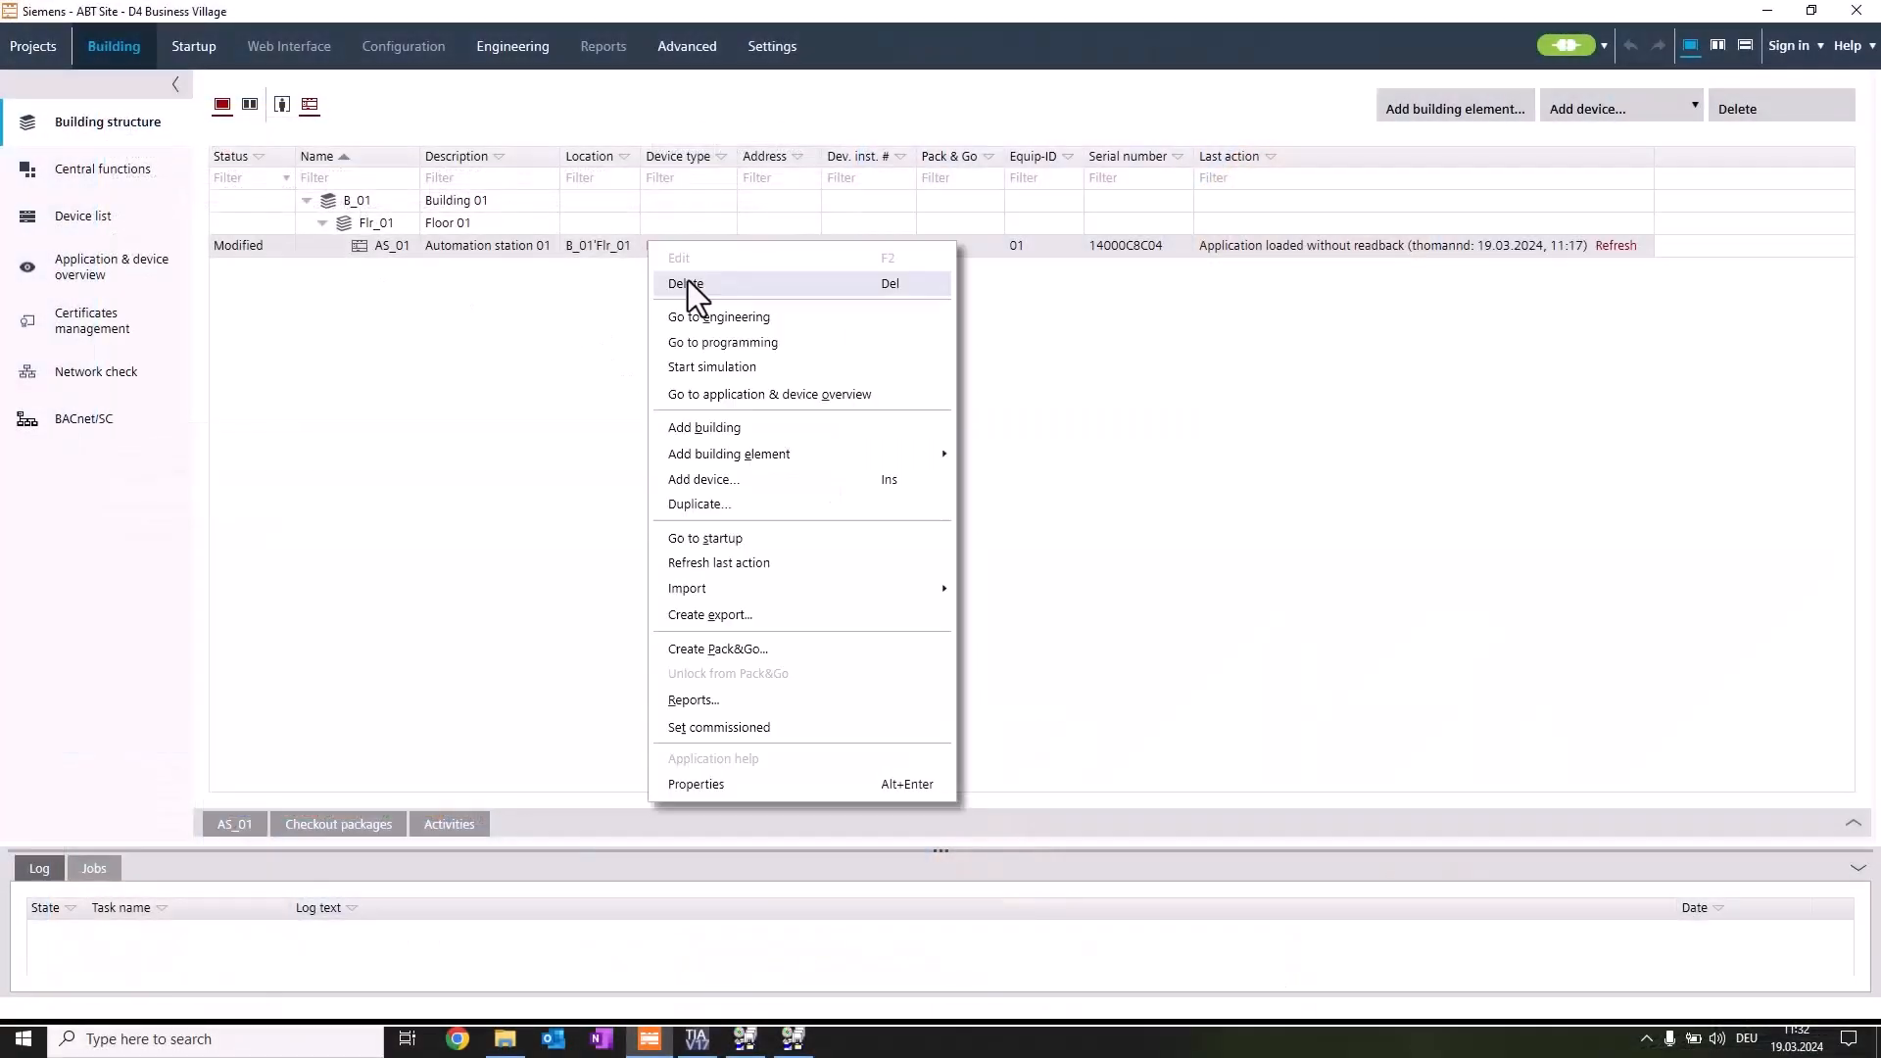
Go to engineering for AS_01 and filter the field-device library to RDG thermostats
click(719, 318)
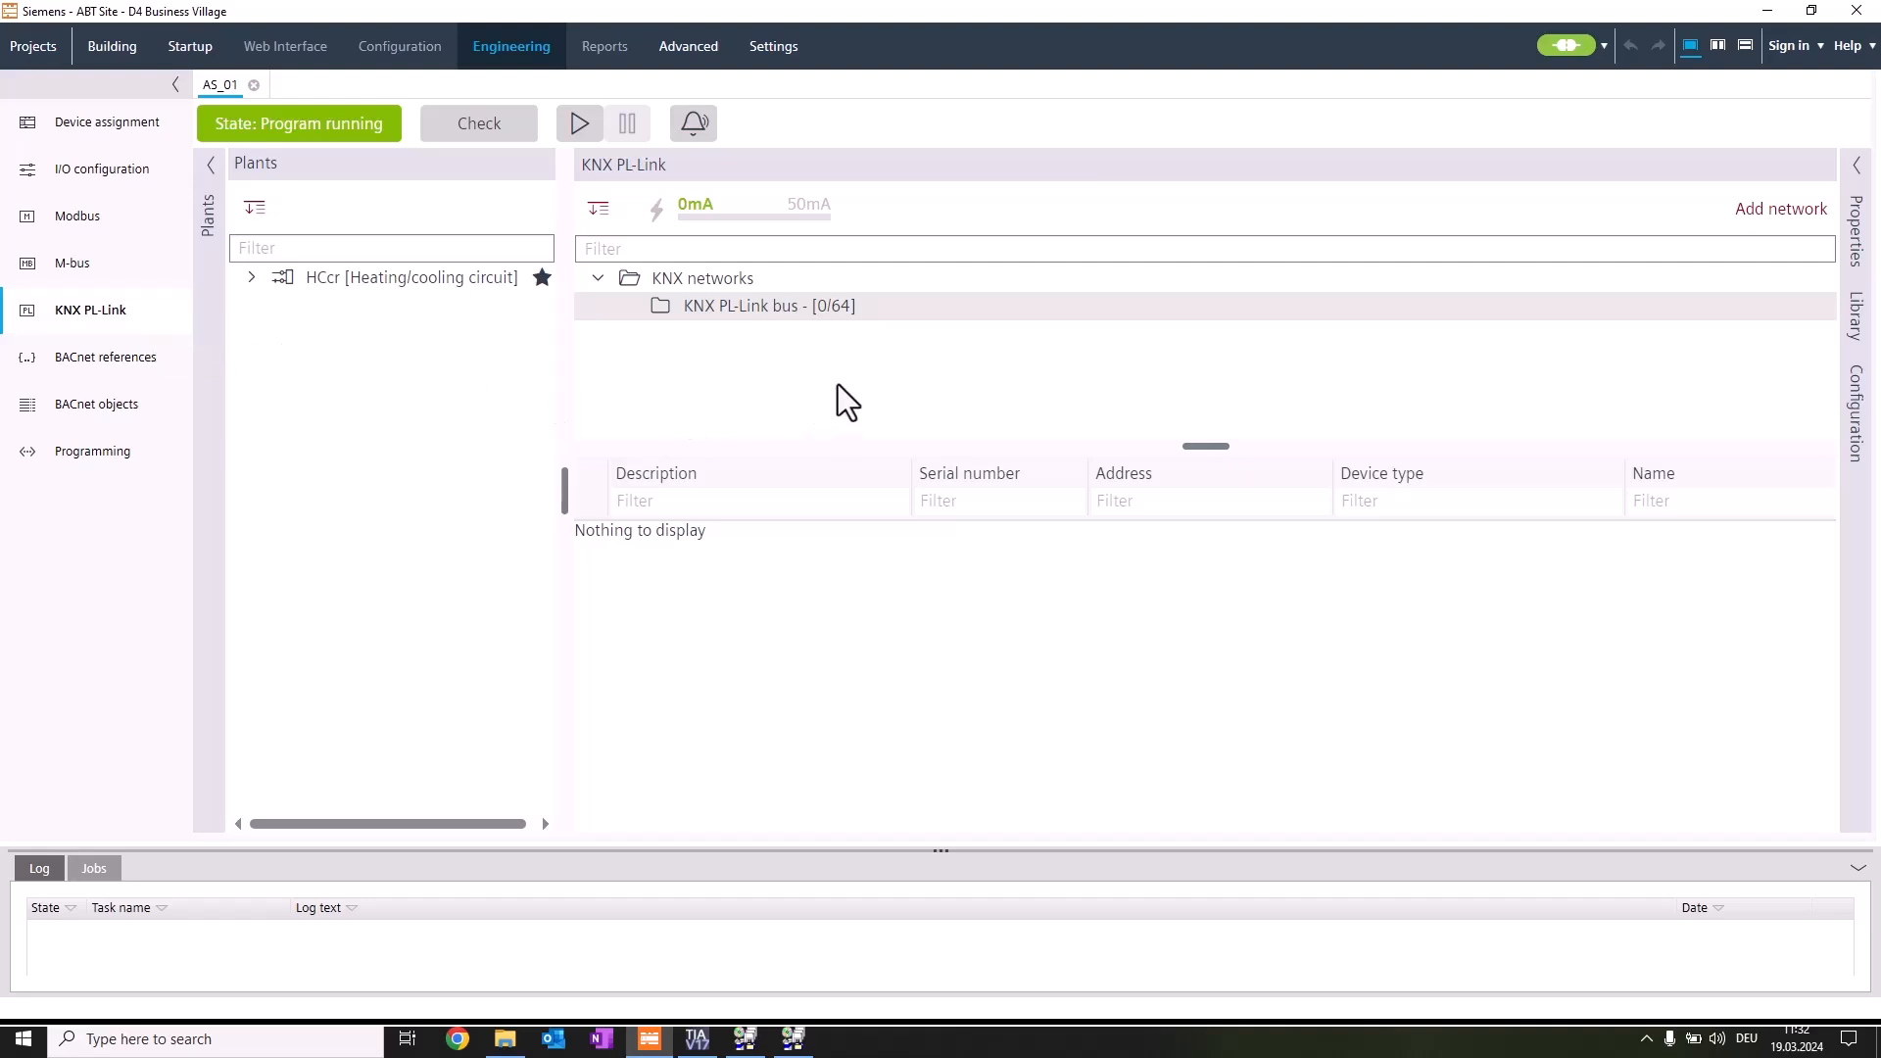
mouse_move(1763, 349)
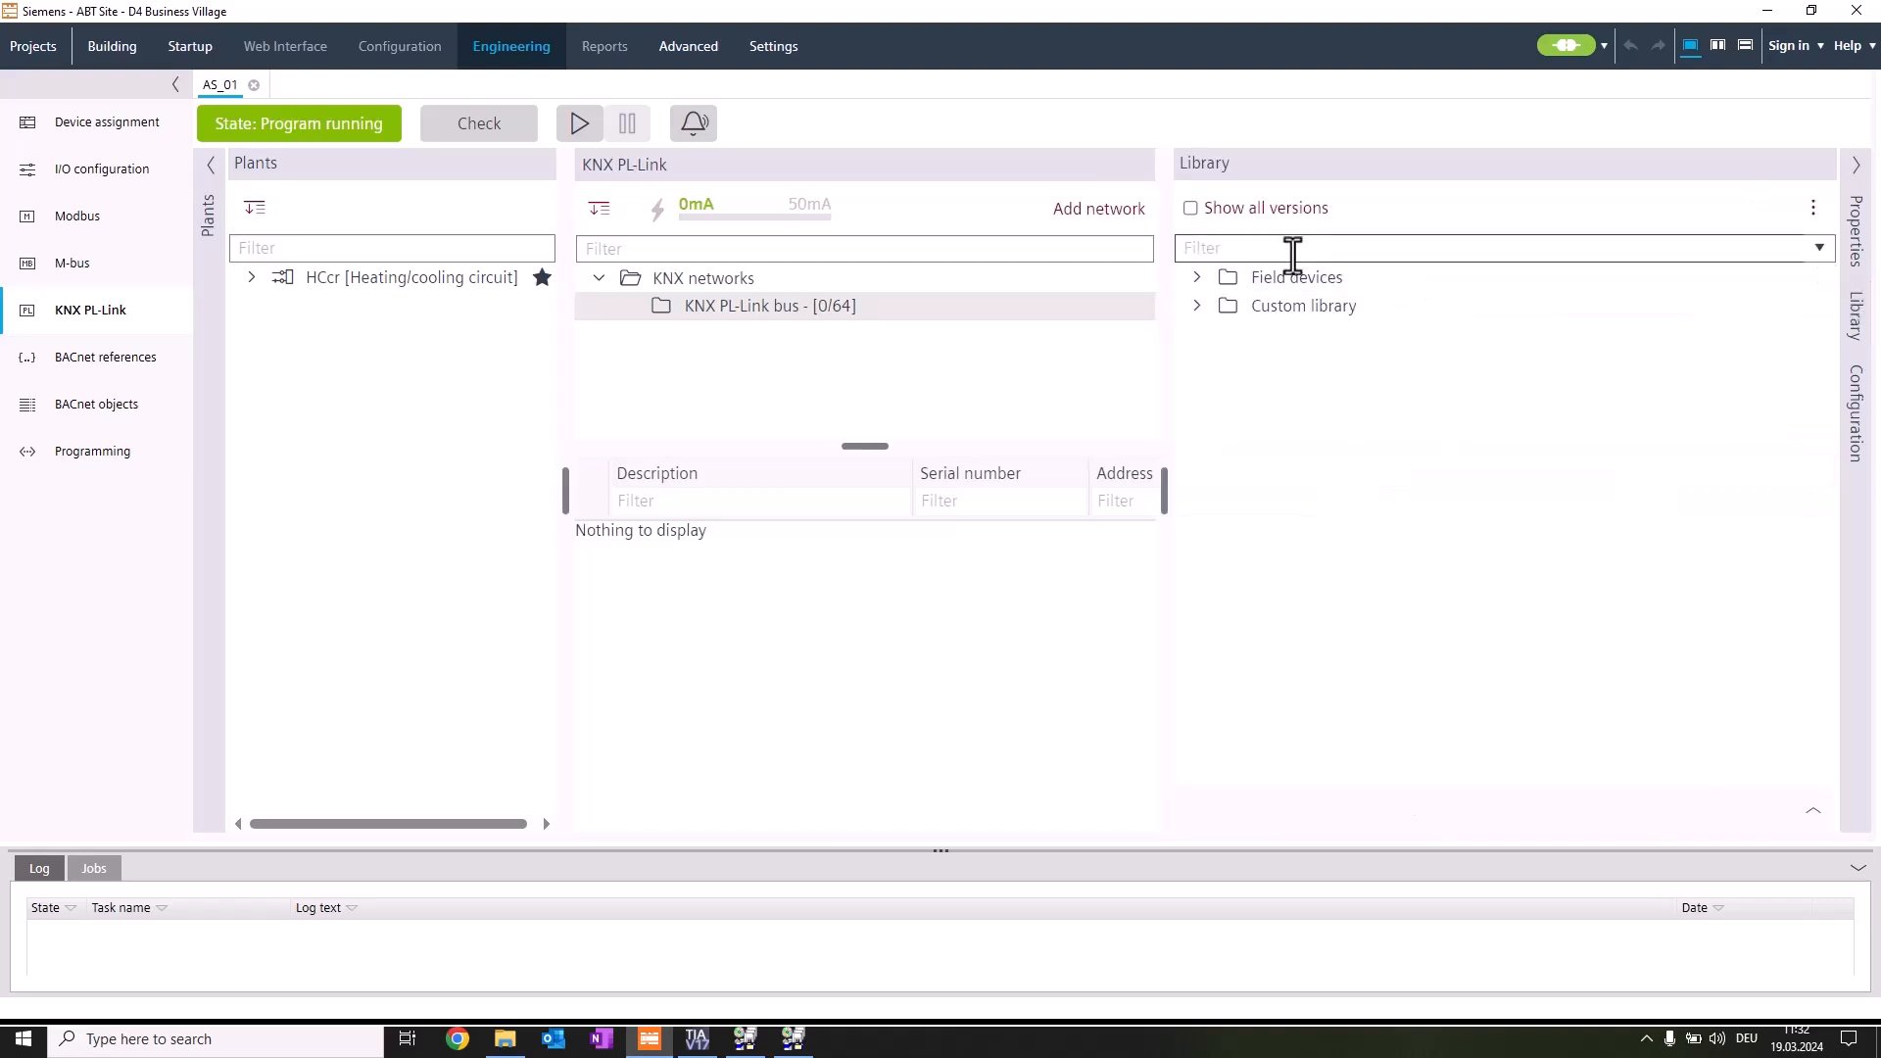
click(1498, 248)
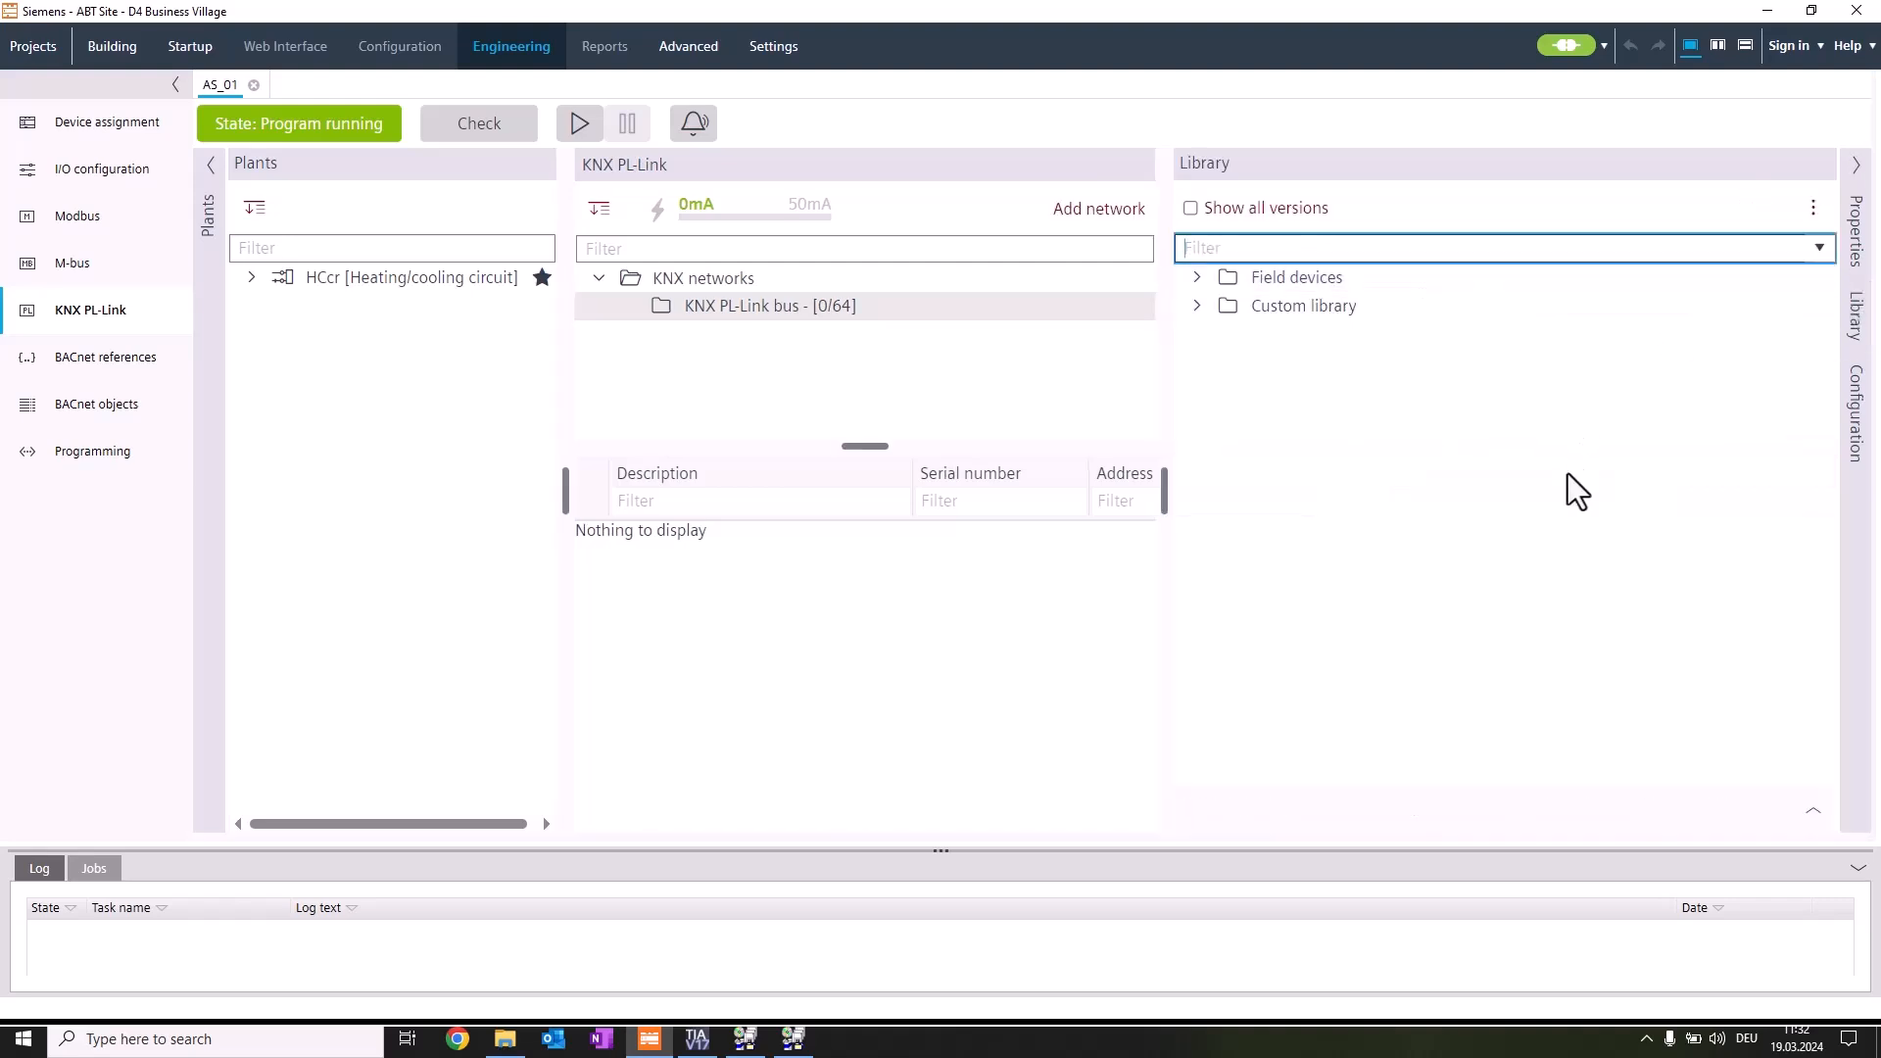
text(RDG)
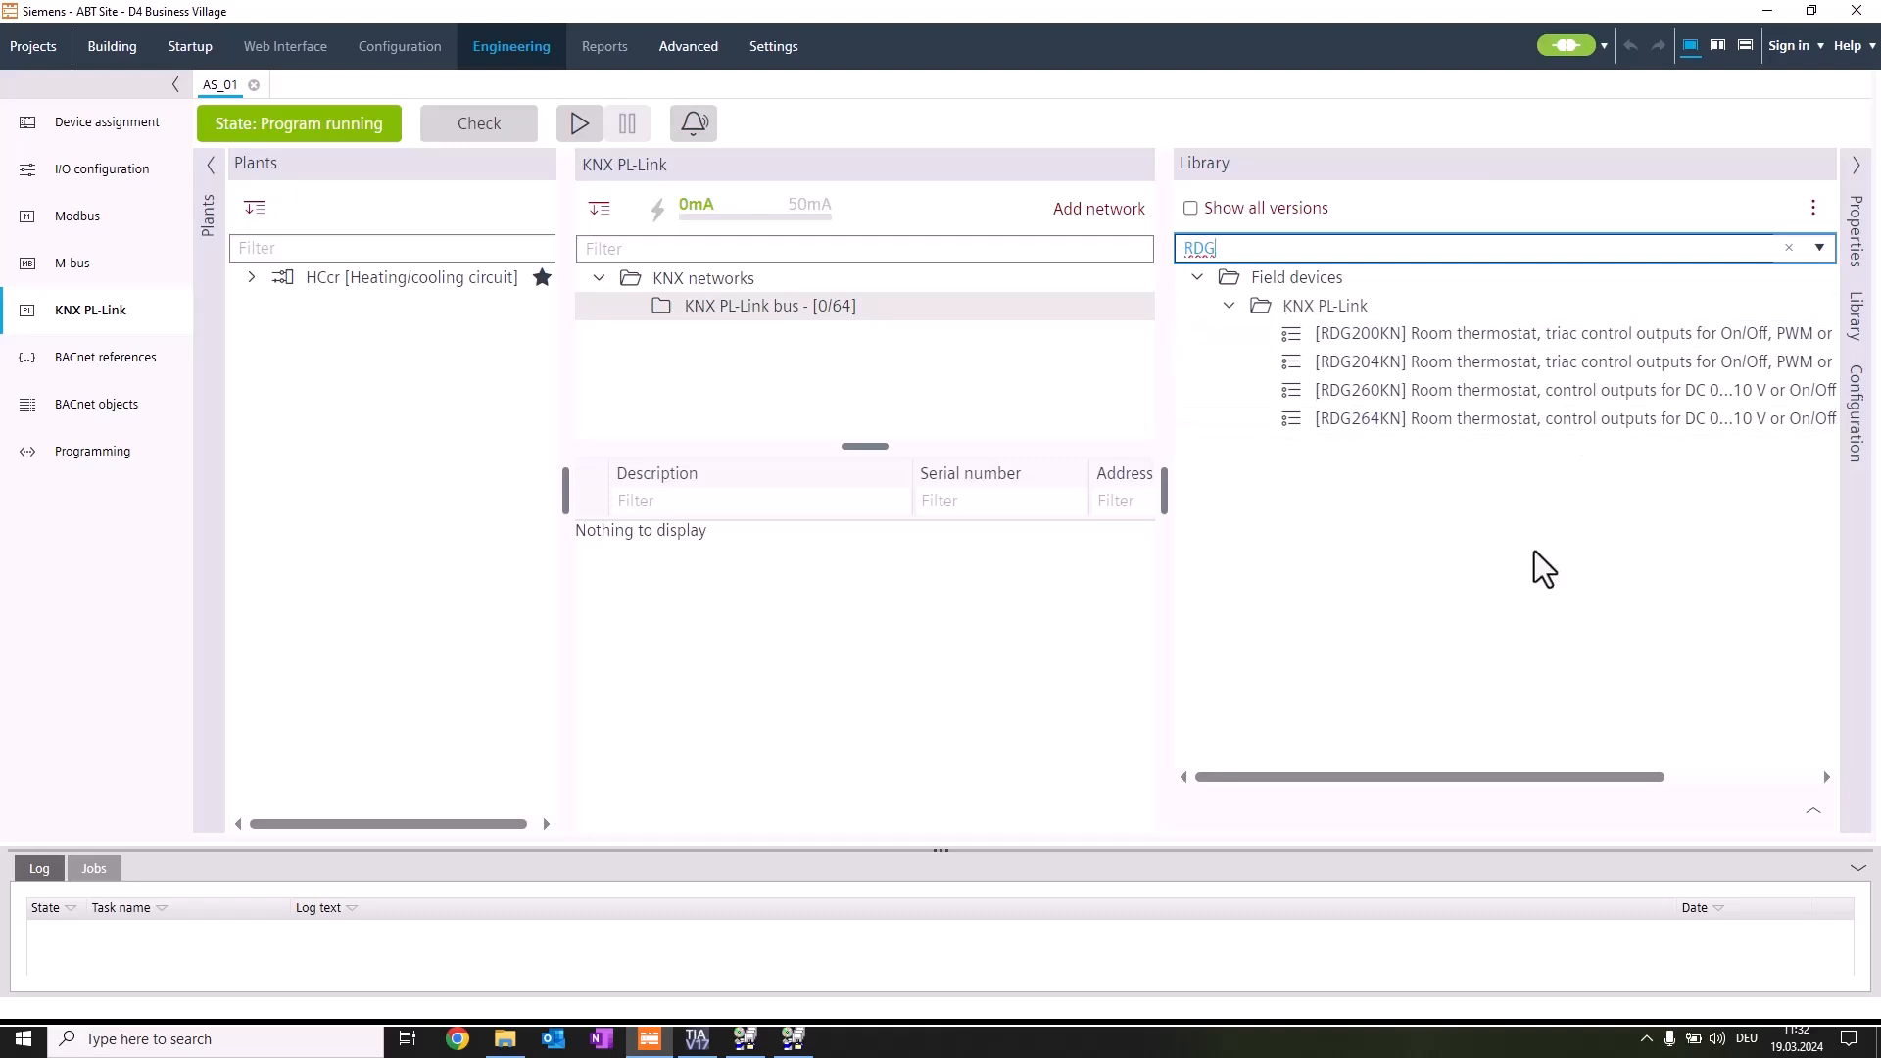
mouse_move(1584, 564)
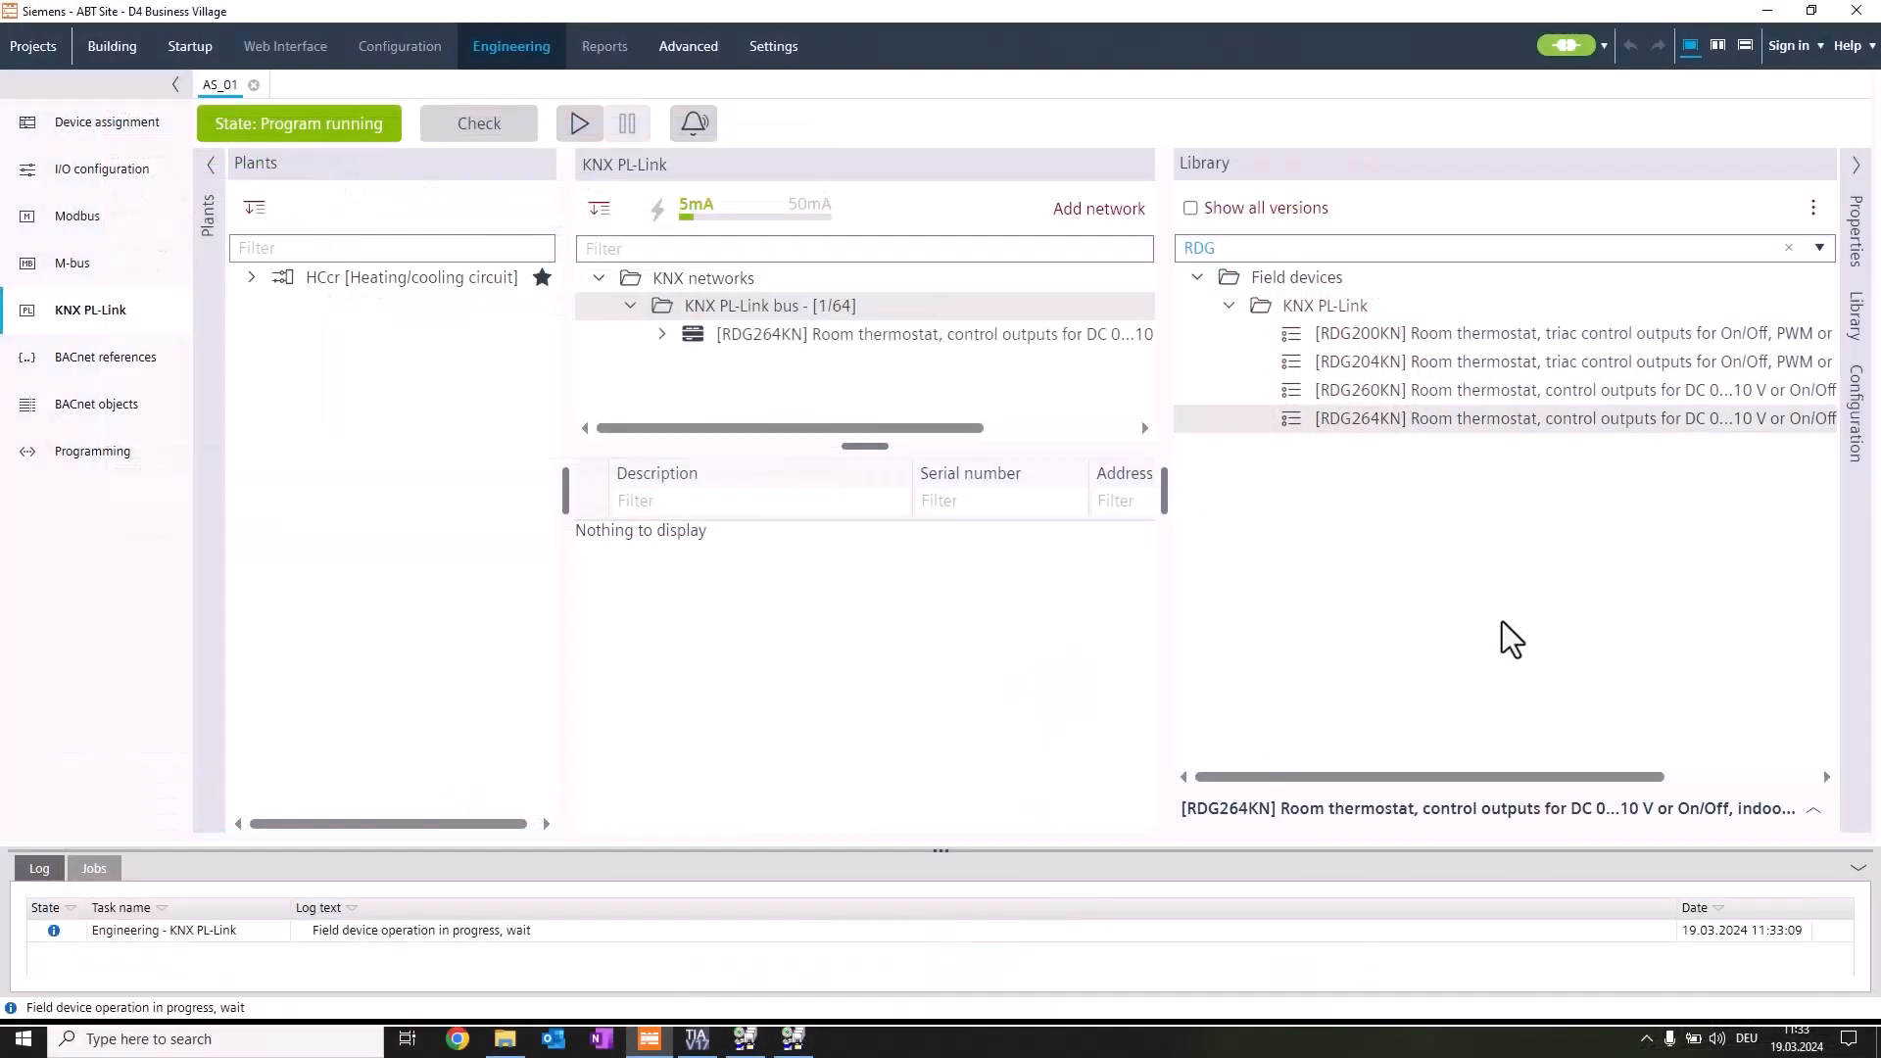
Show the RDG264KN configuration and list its available application types
click(931, 333)
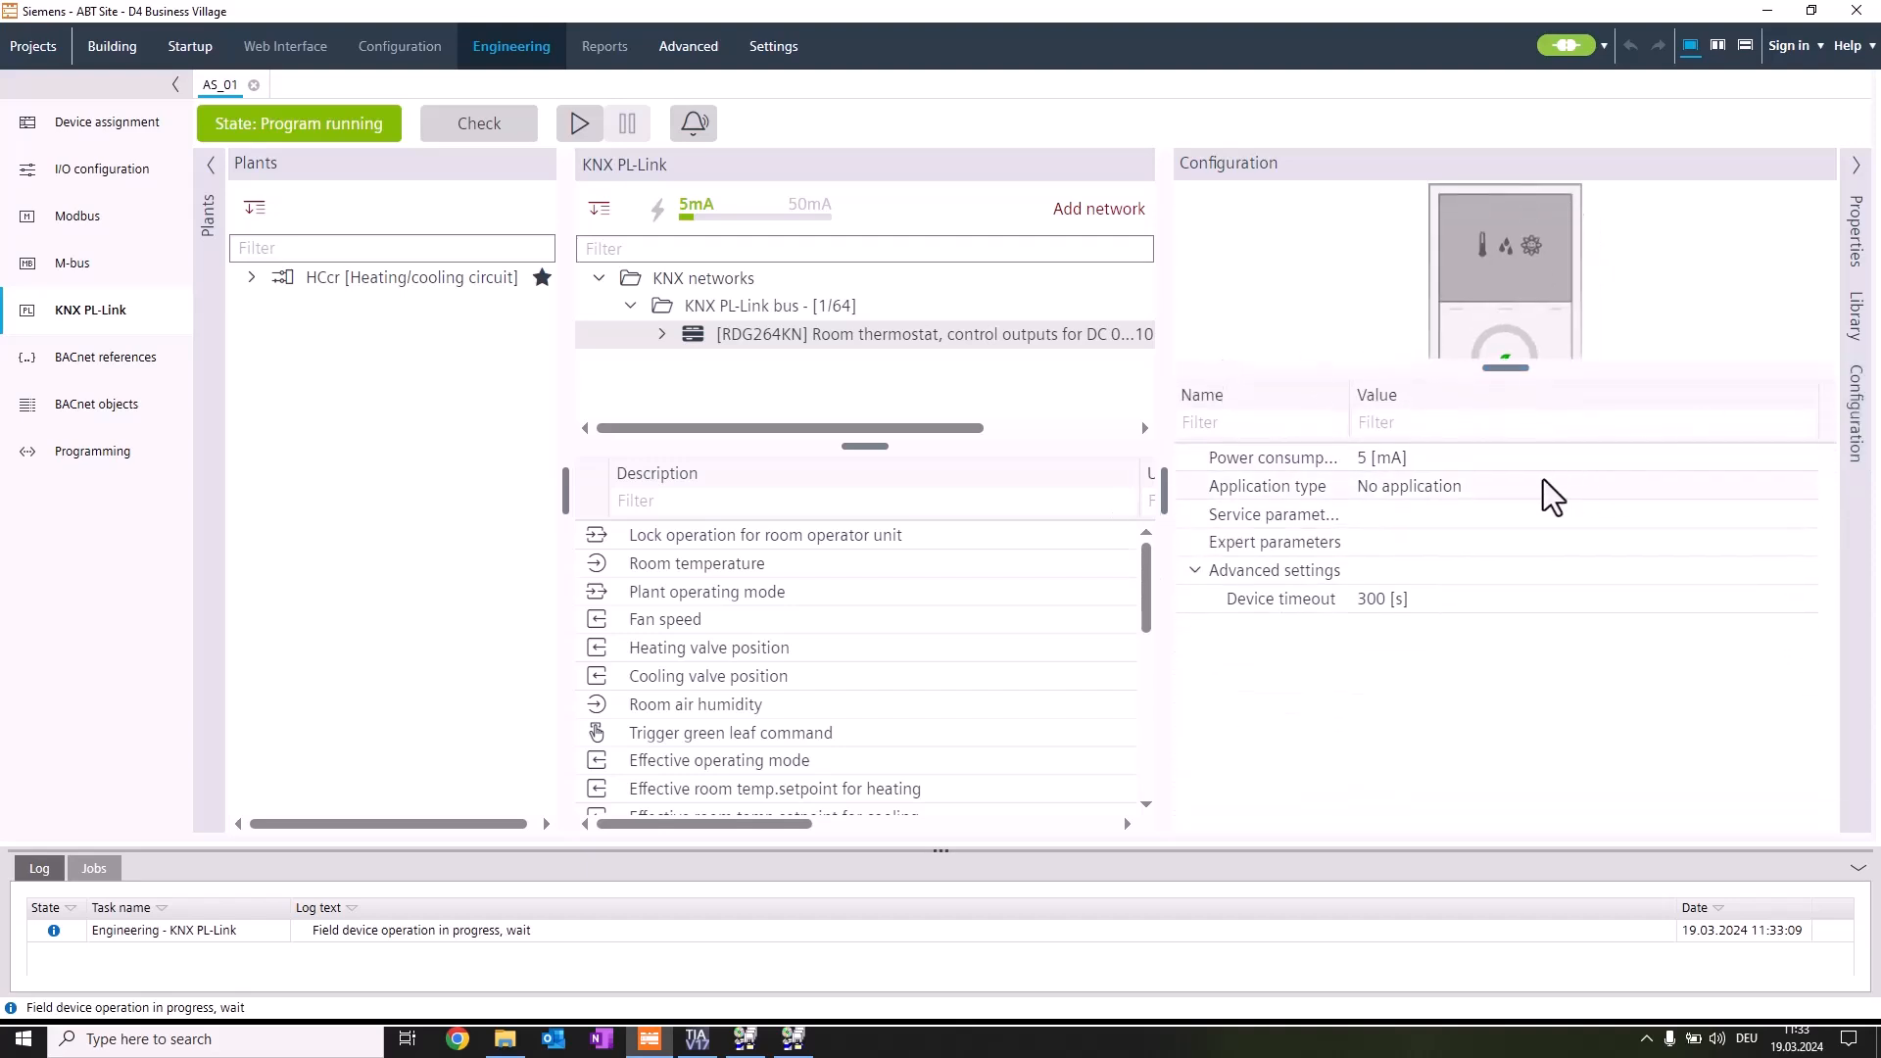
click(1560, 484)
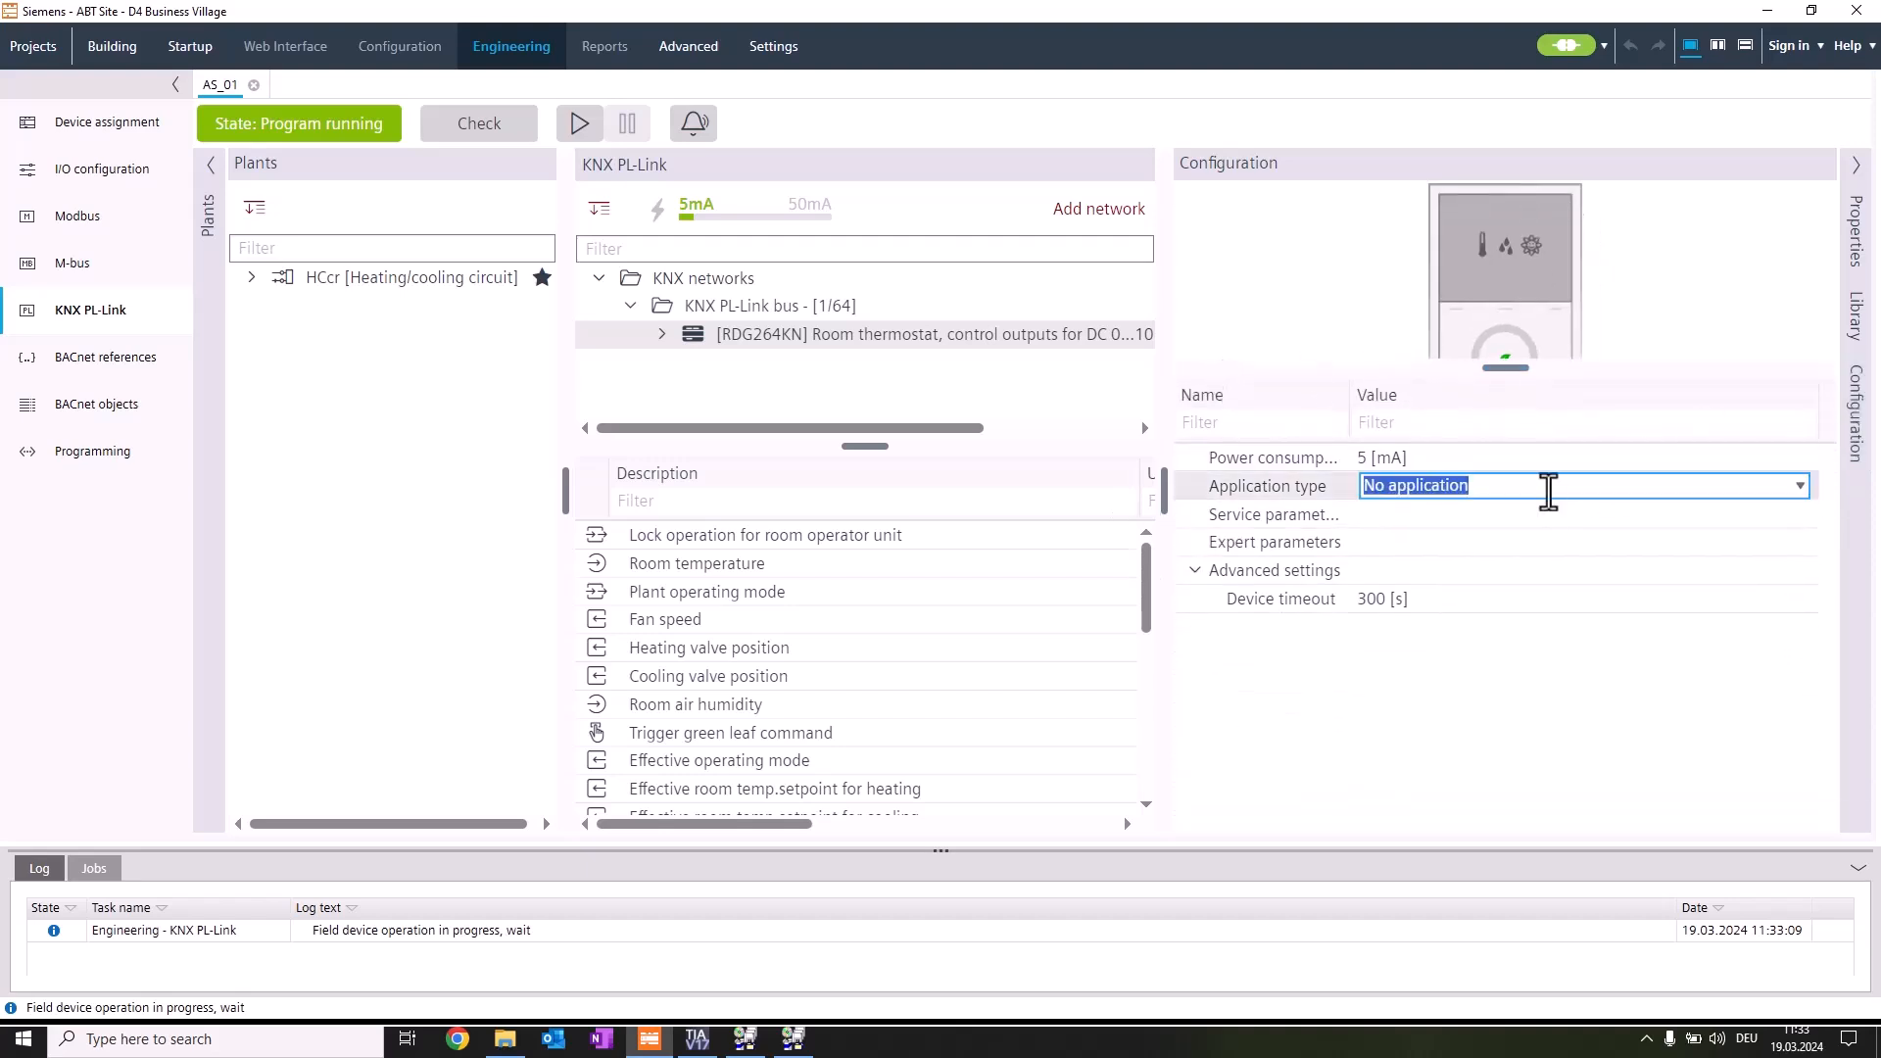
click(1797, 484)
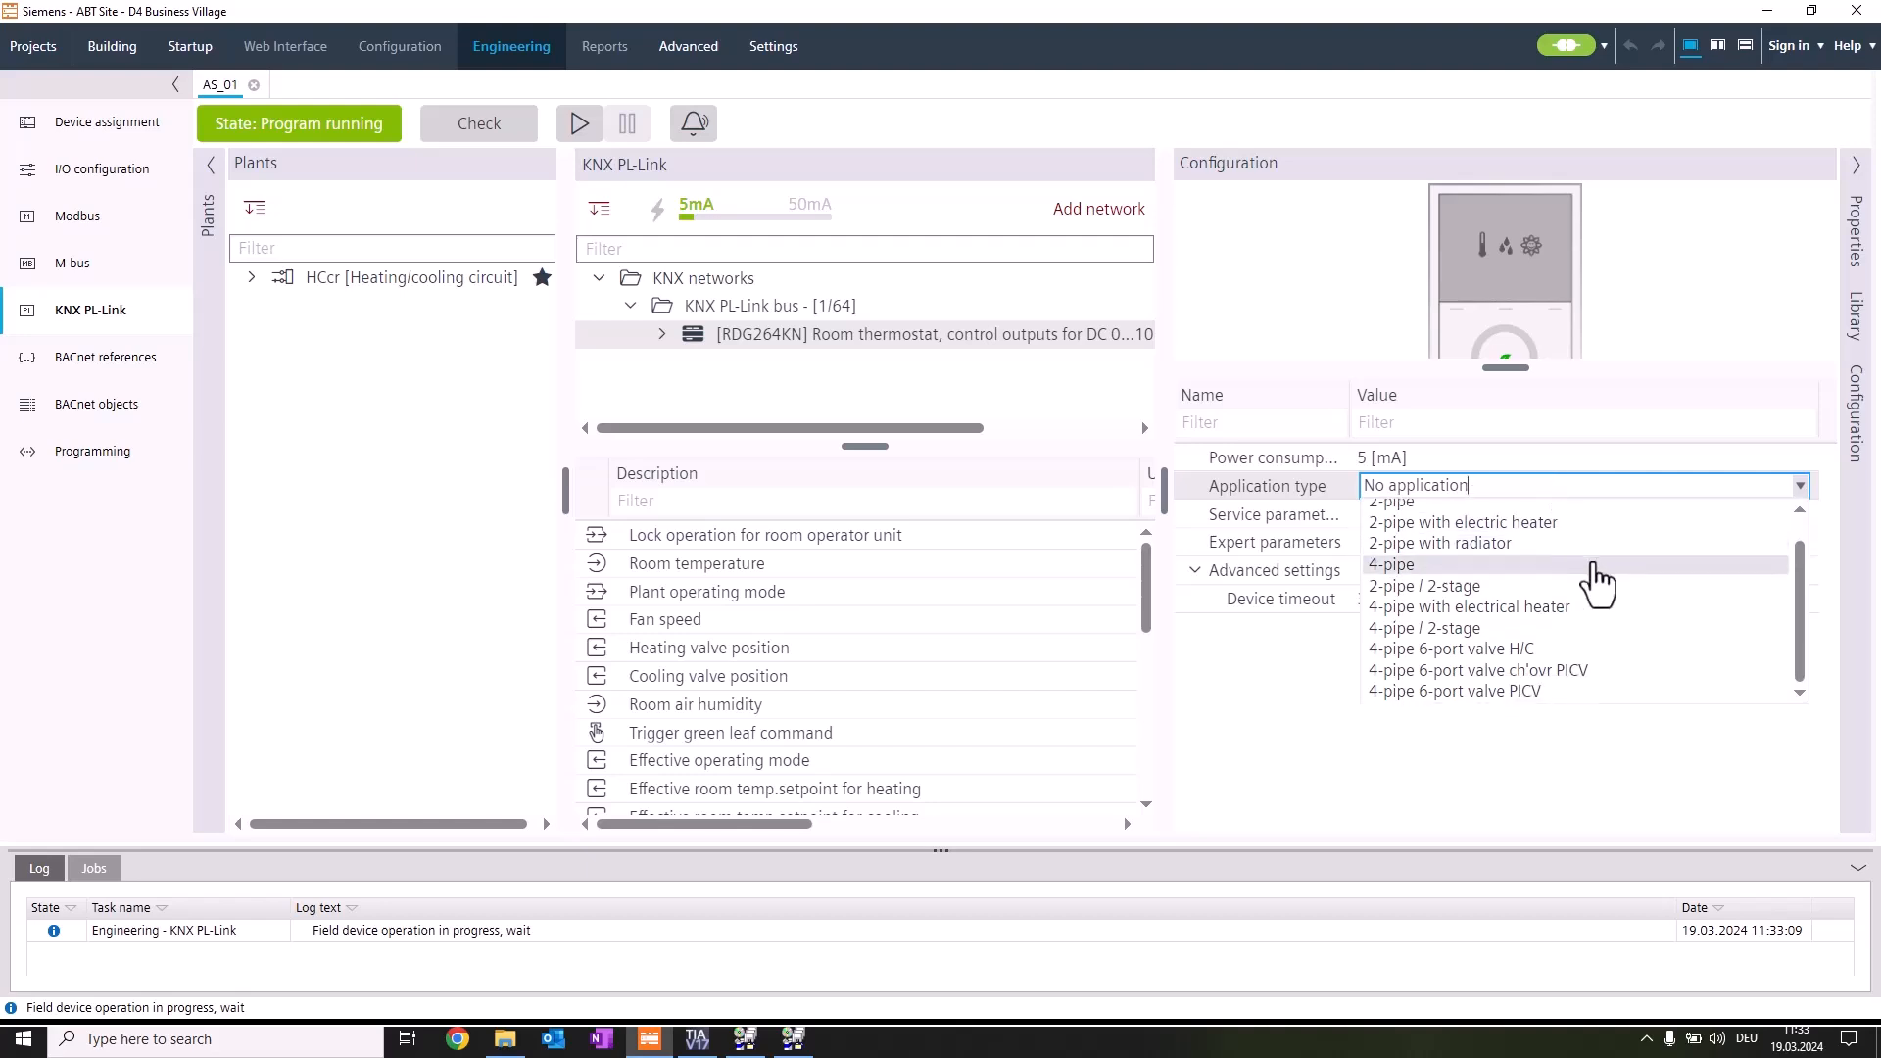
mouse_move(1581, 670)
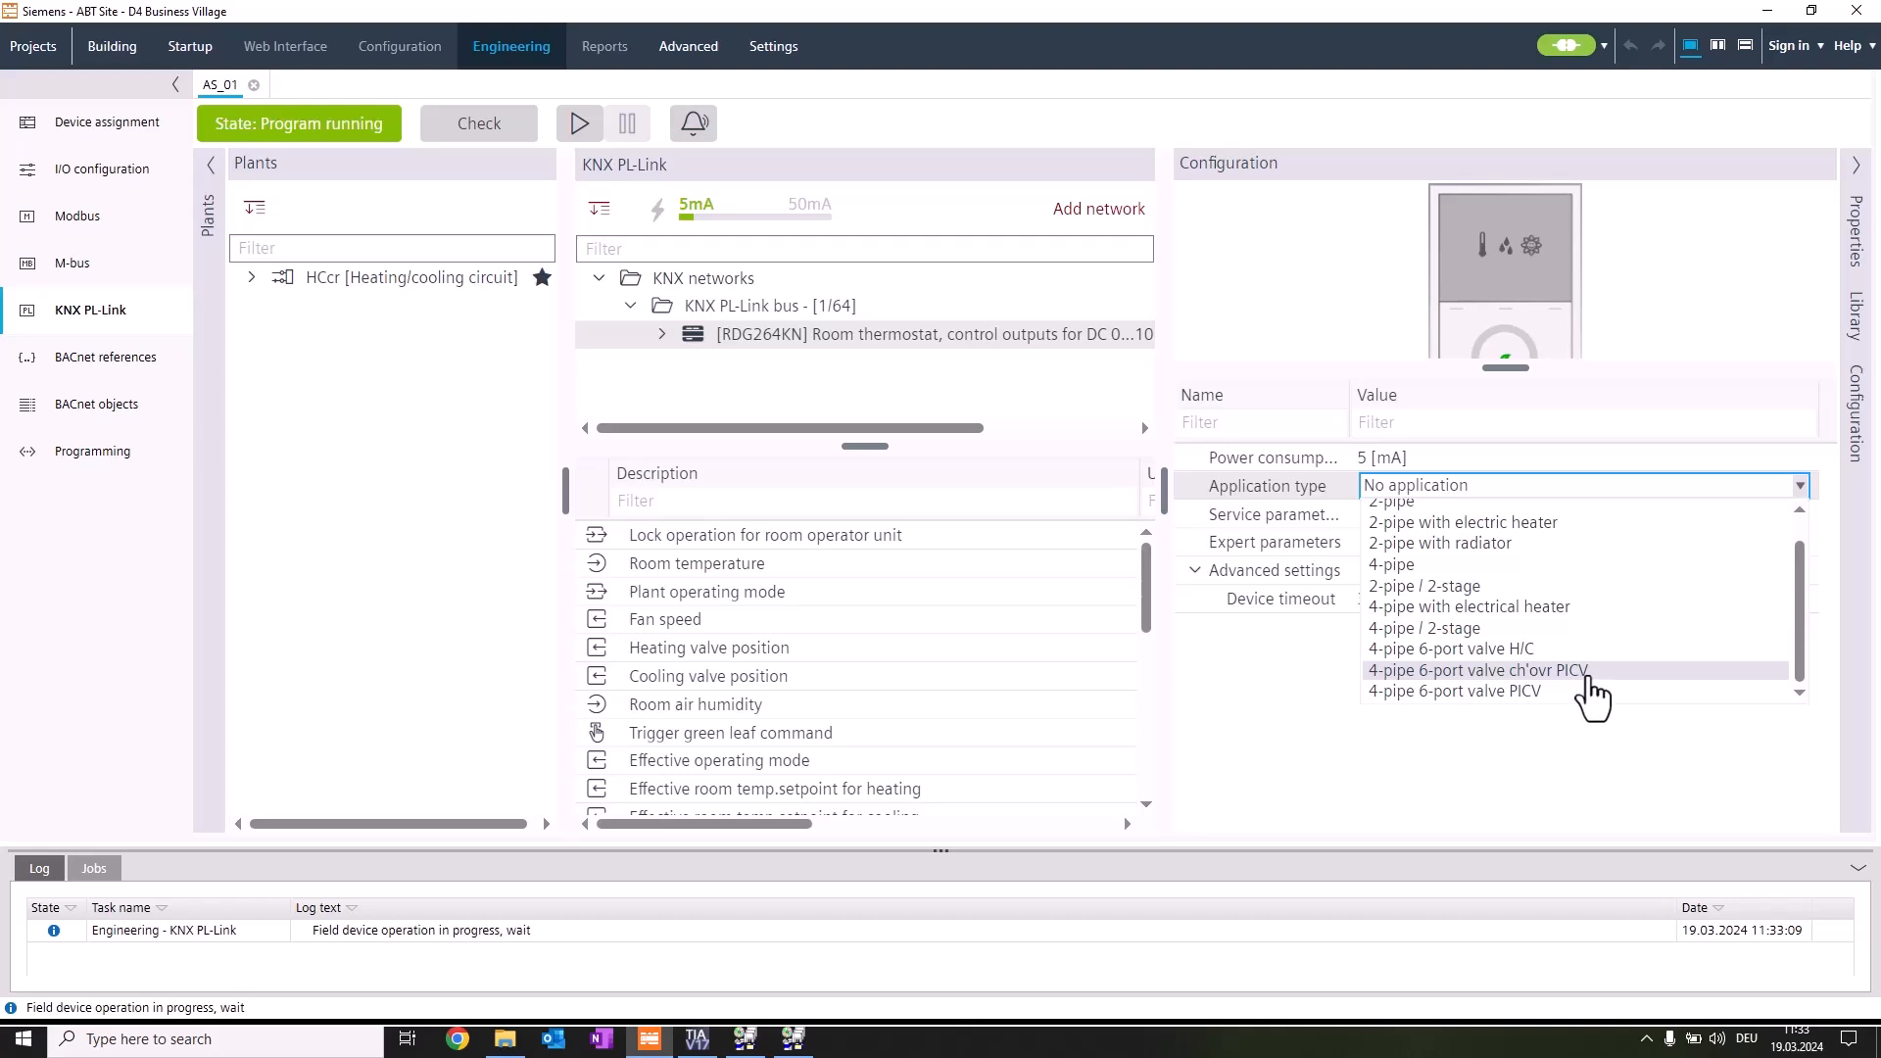
mouse_move(1414, 444)
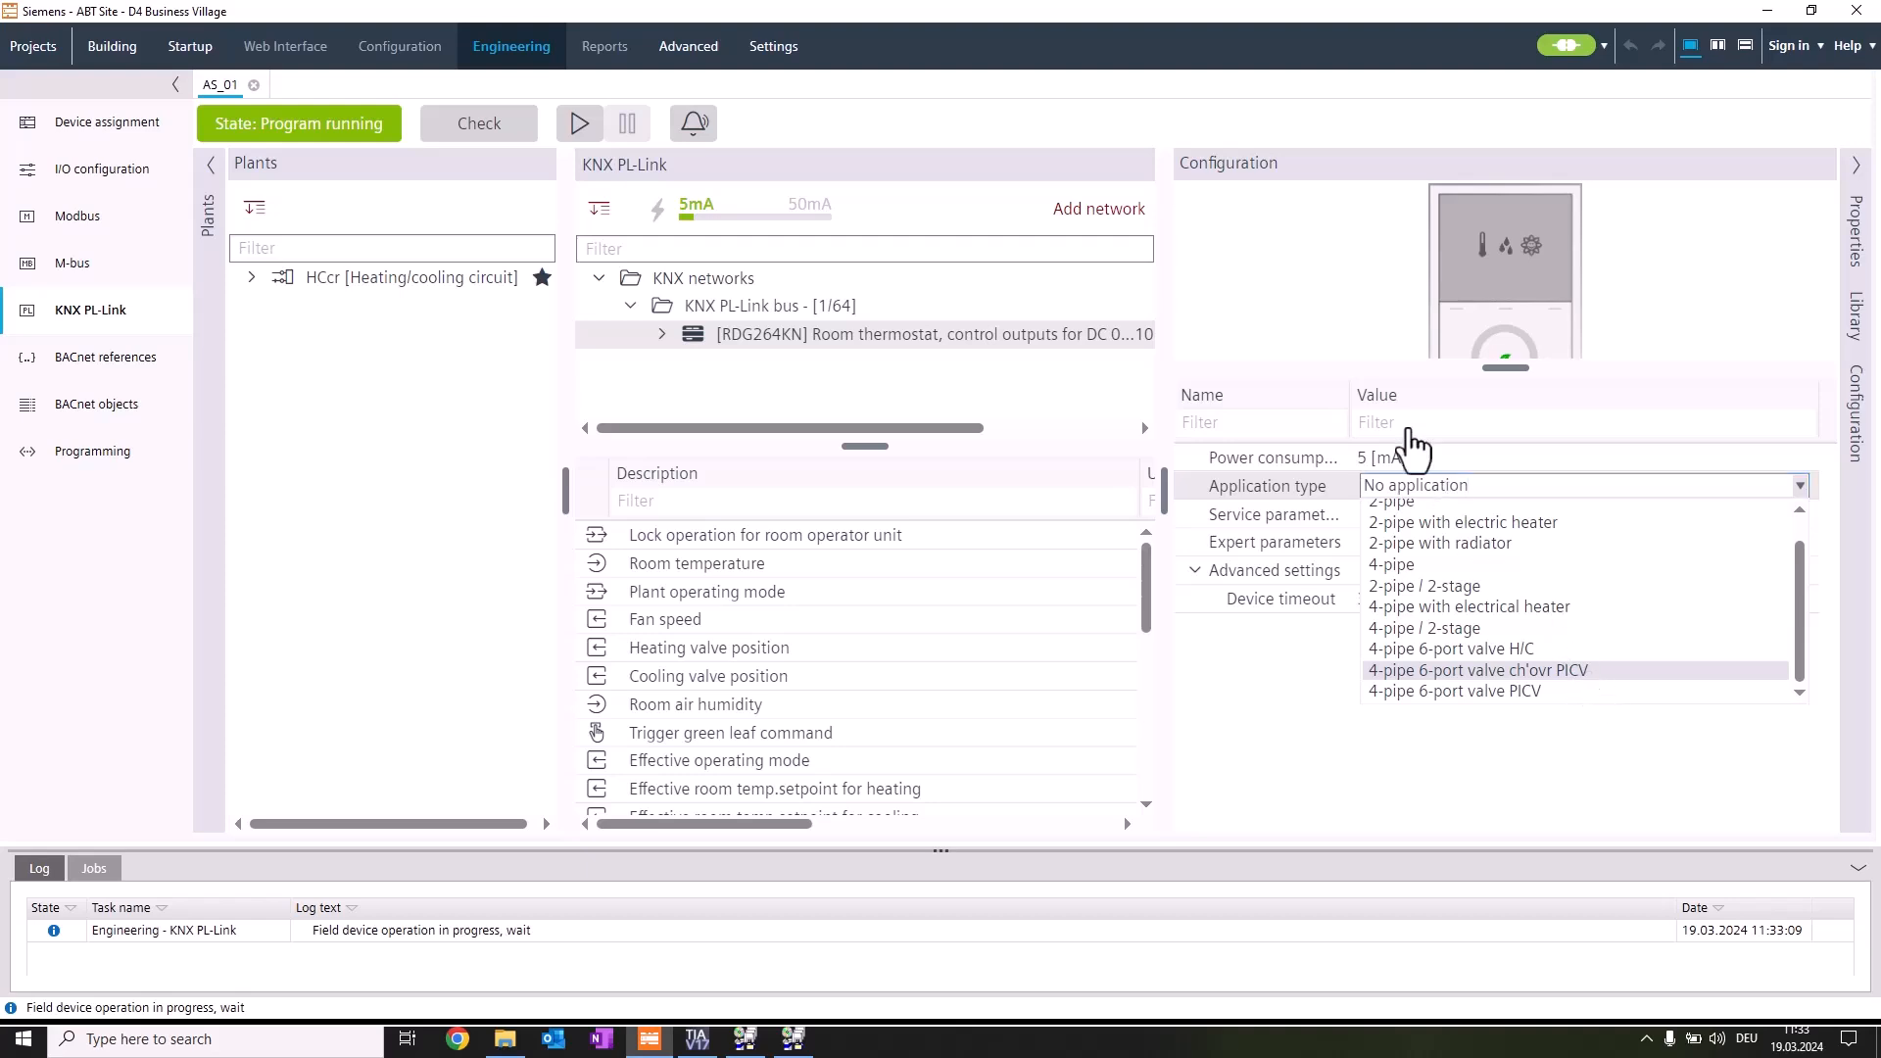
Set application type to 4-pipe 6-port valve ch'ovr PICV and reach the P260/P261 parameters
click(1477, 670)
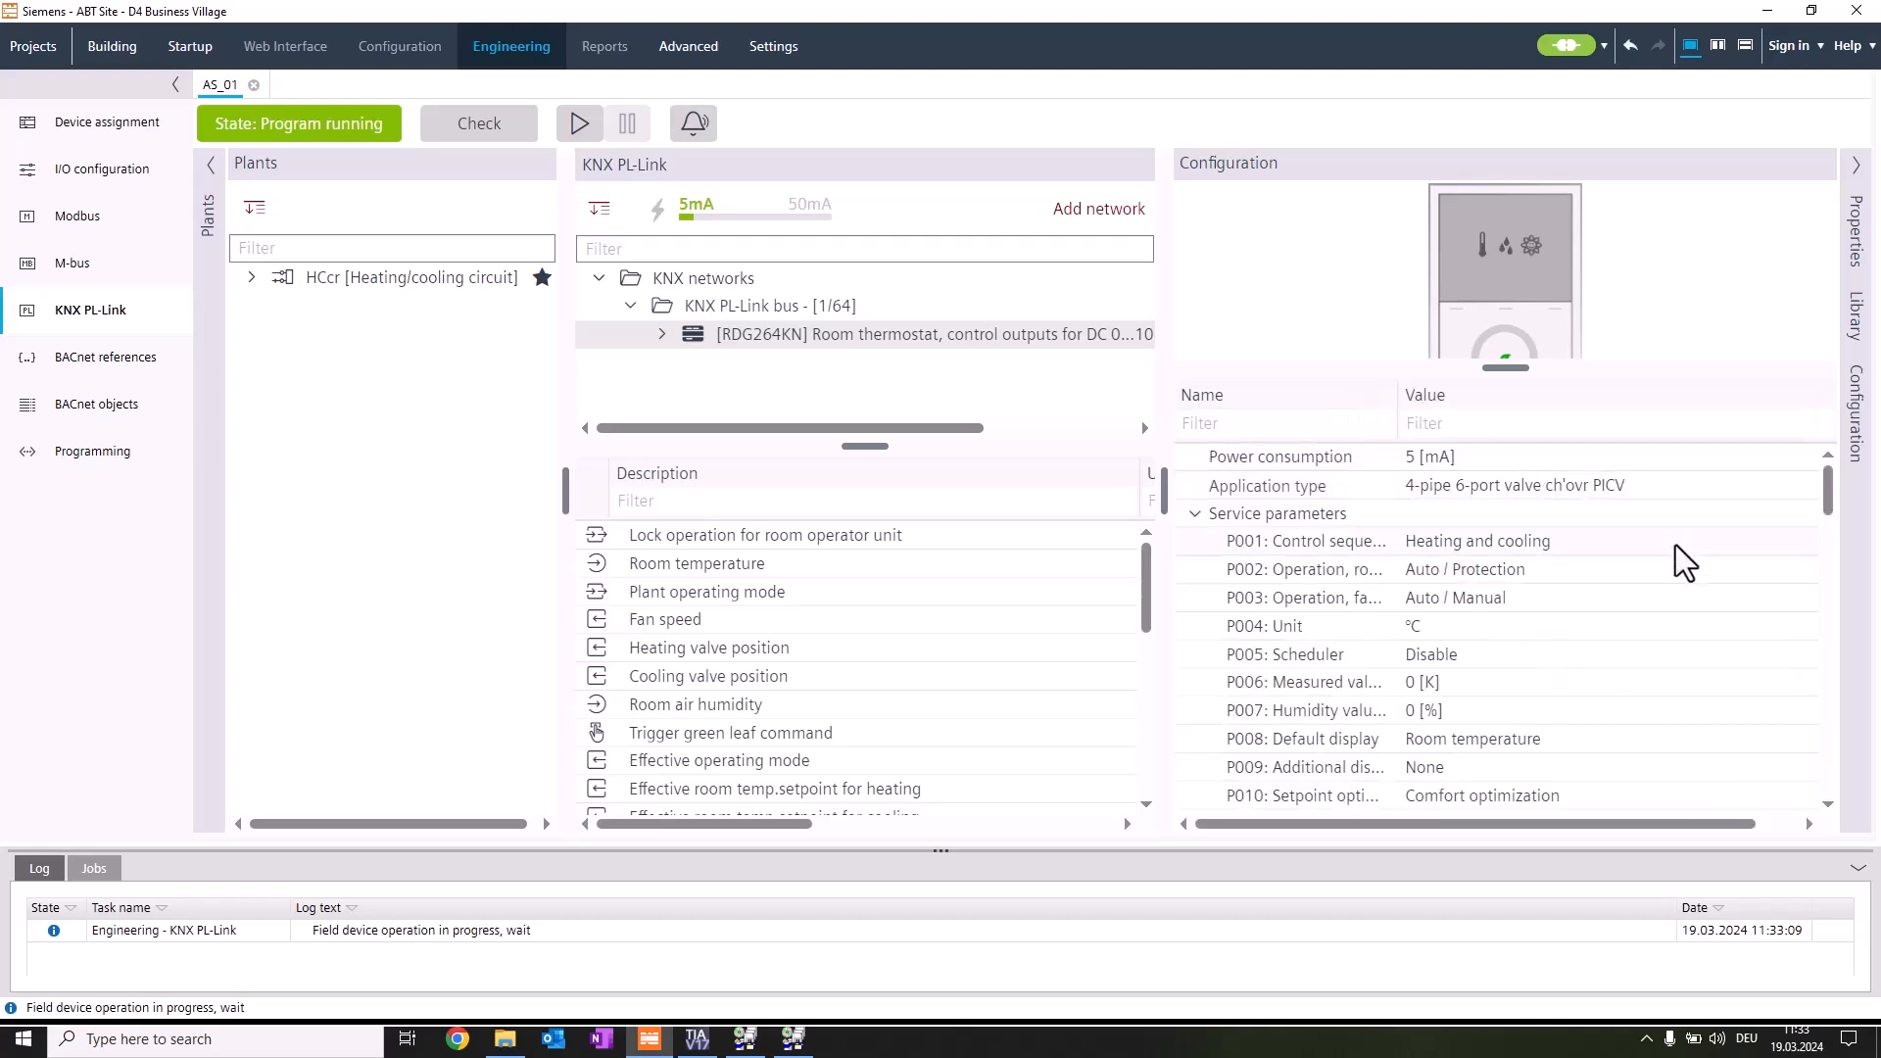
mouse_move(1661, 588)
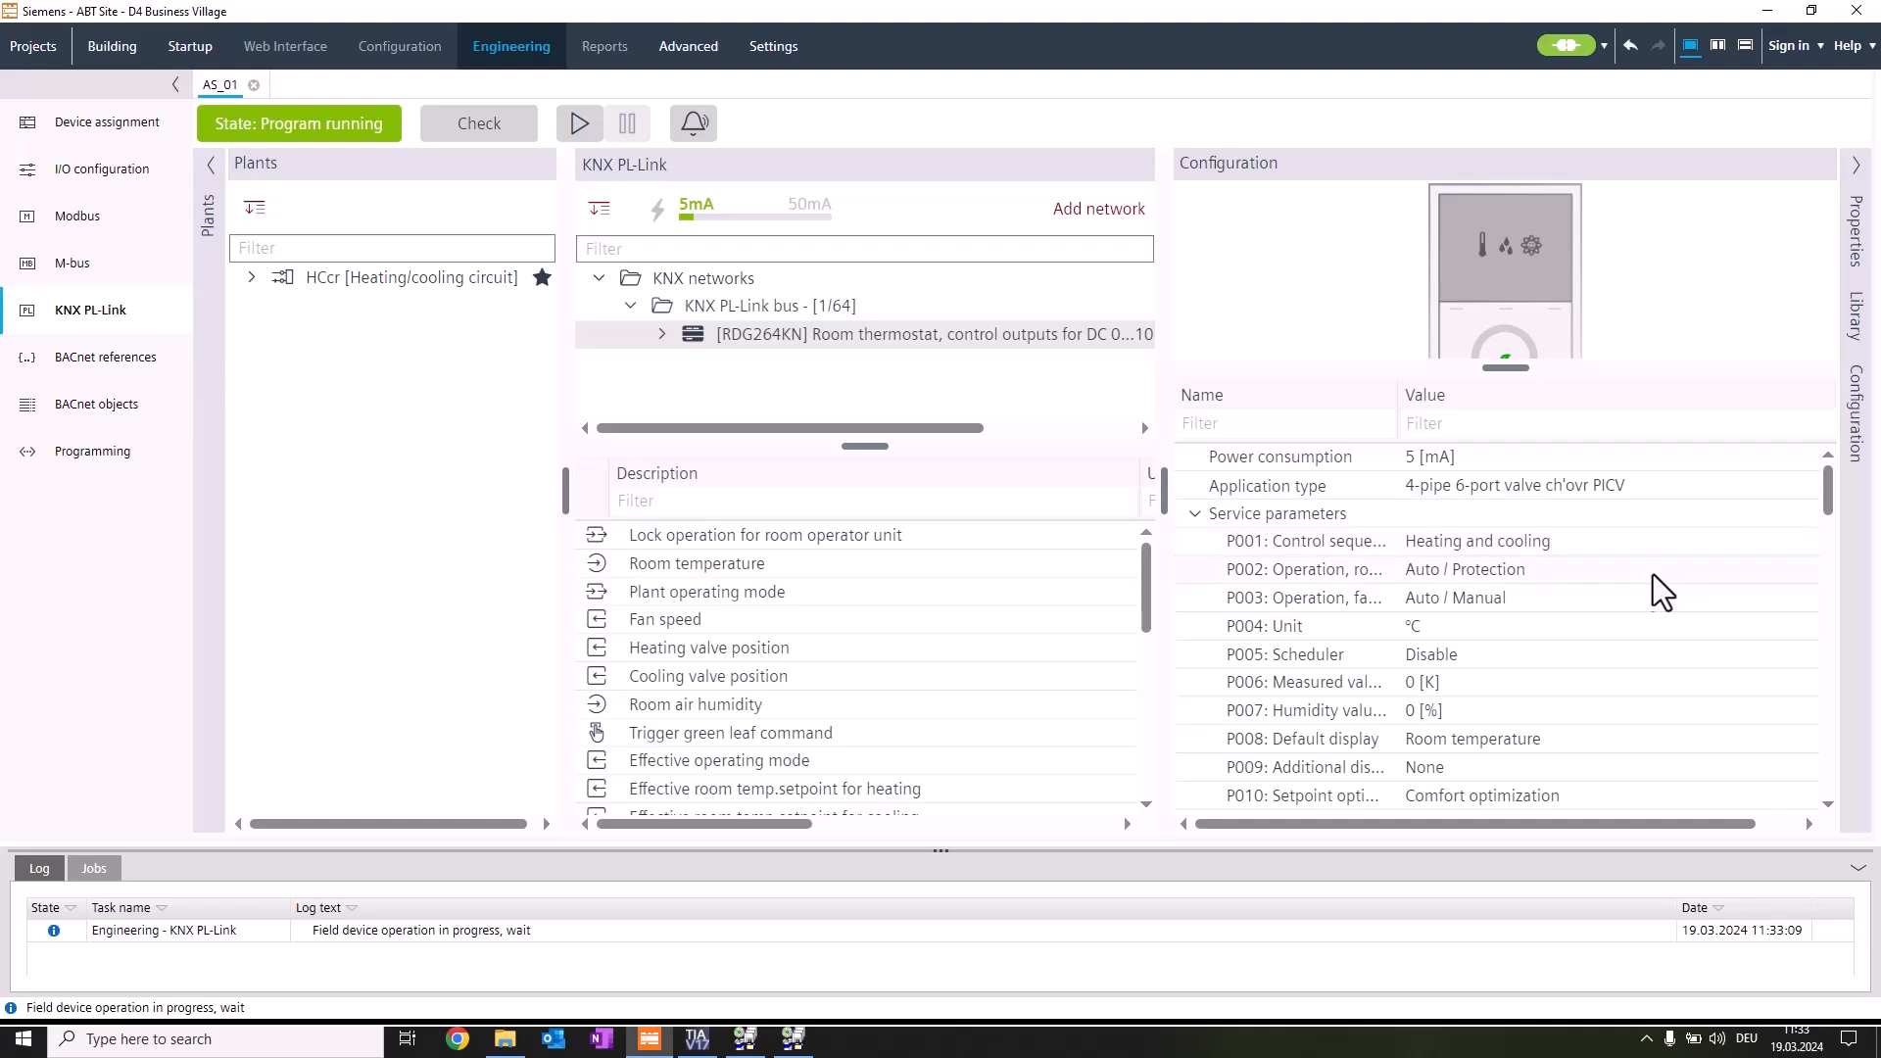
mouse_move(1689, 562)
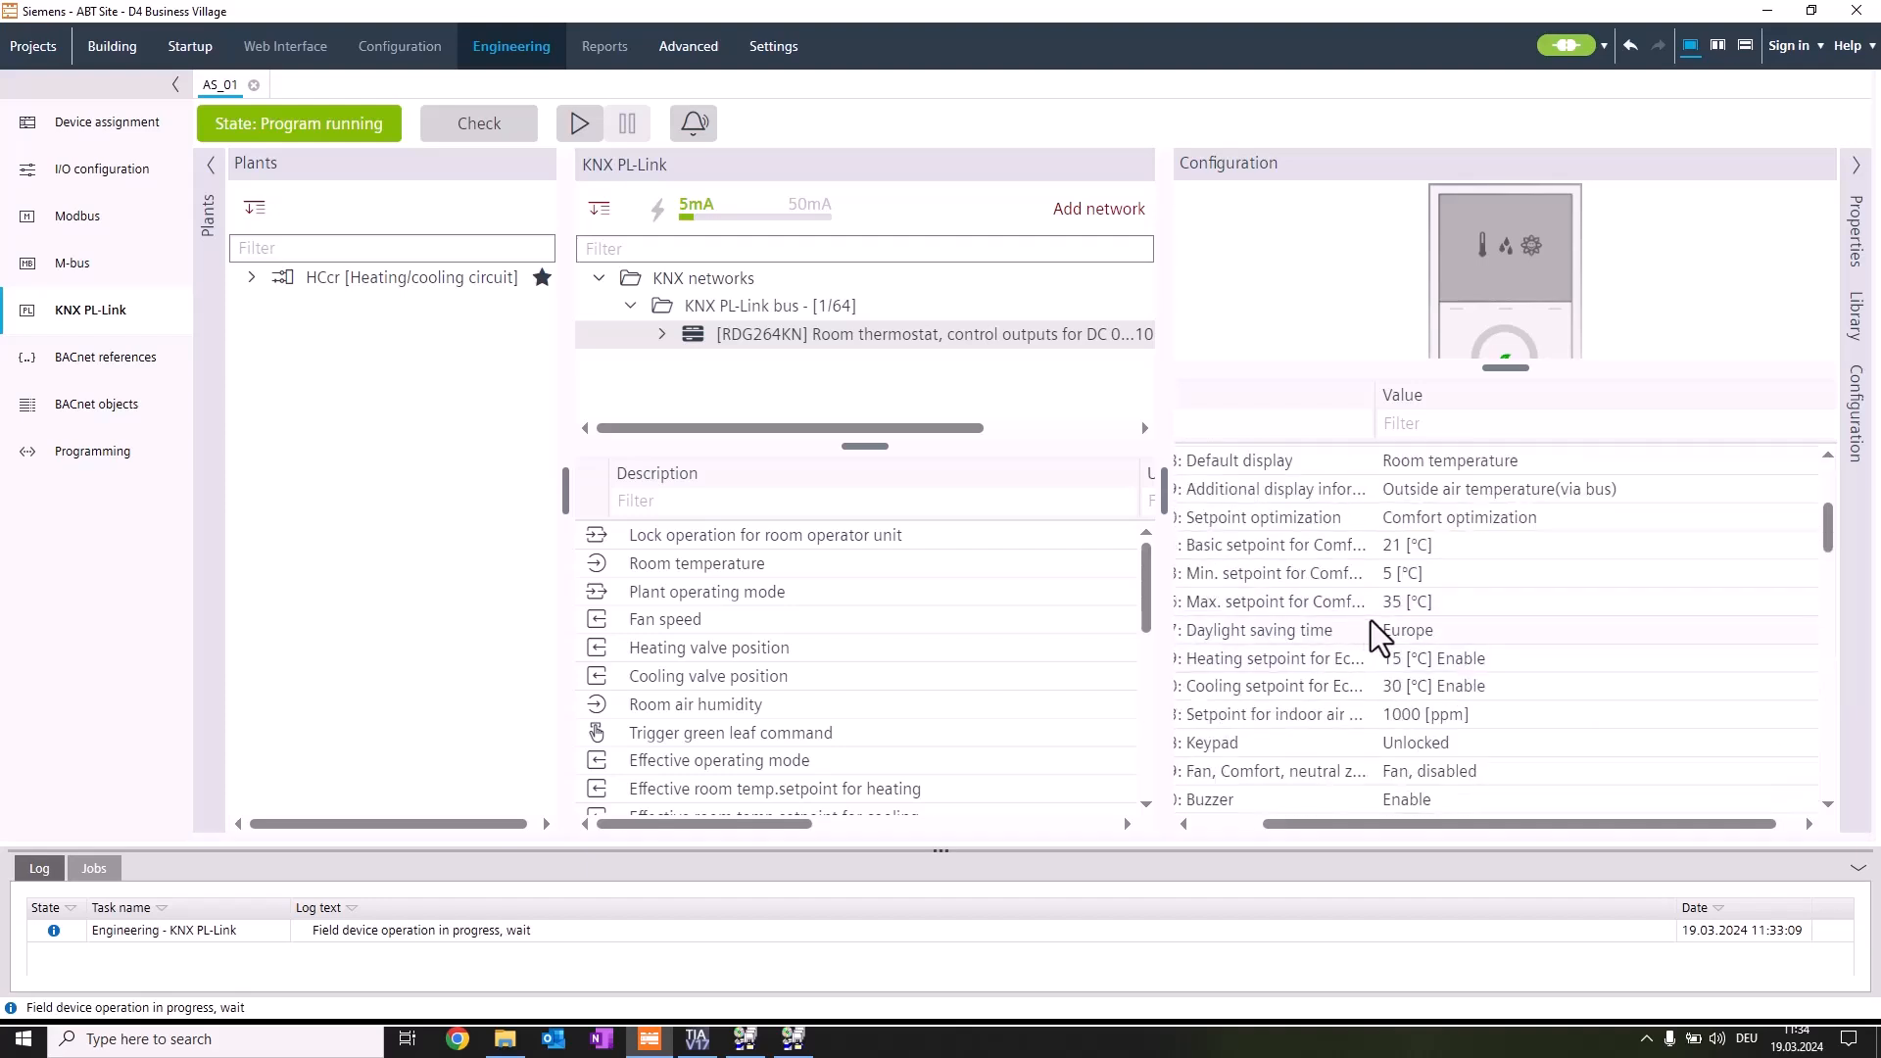
mouse_move(1361, 665)
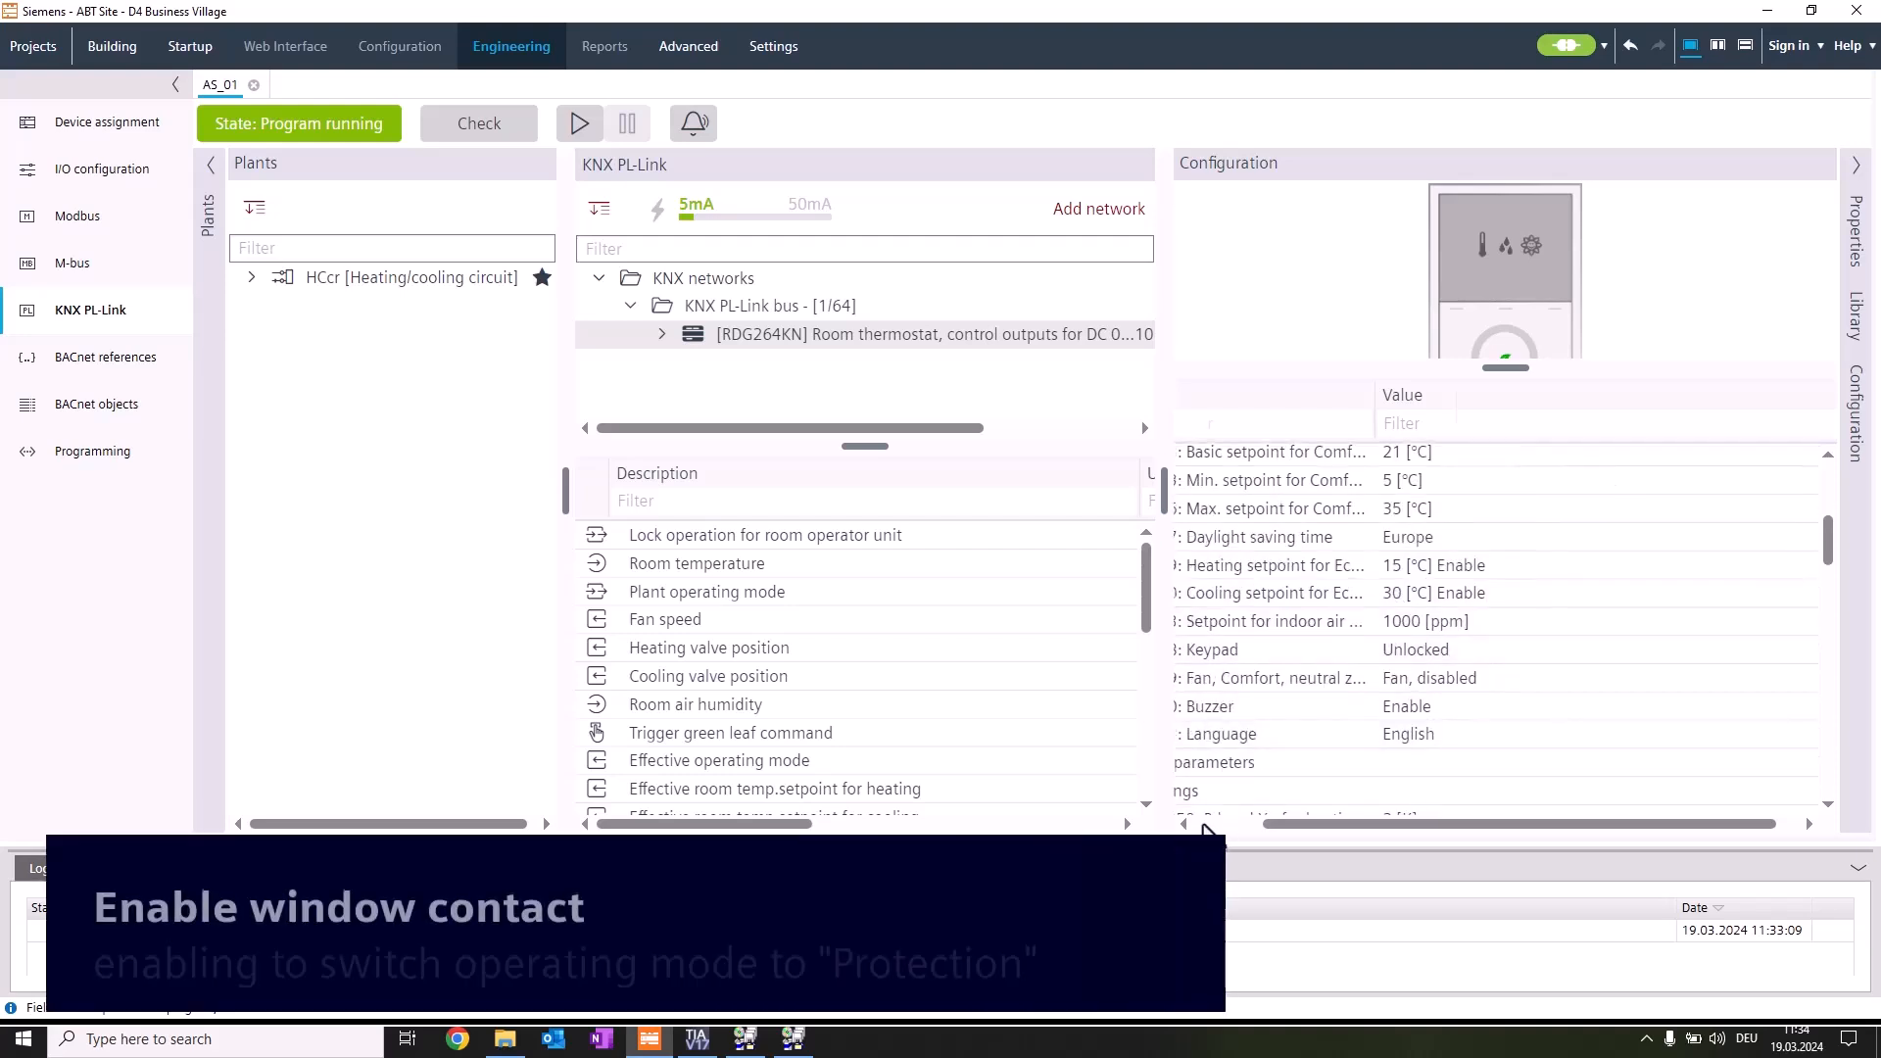
scroll(down, 3)
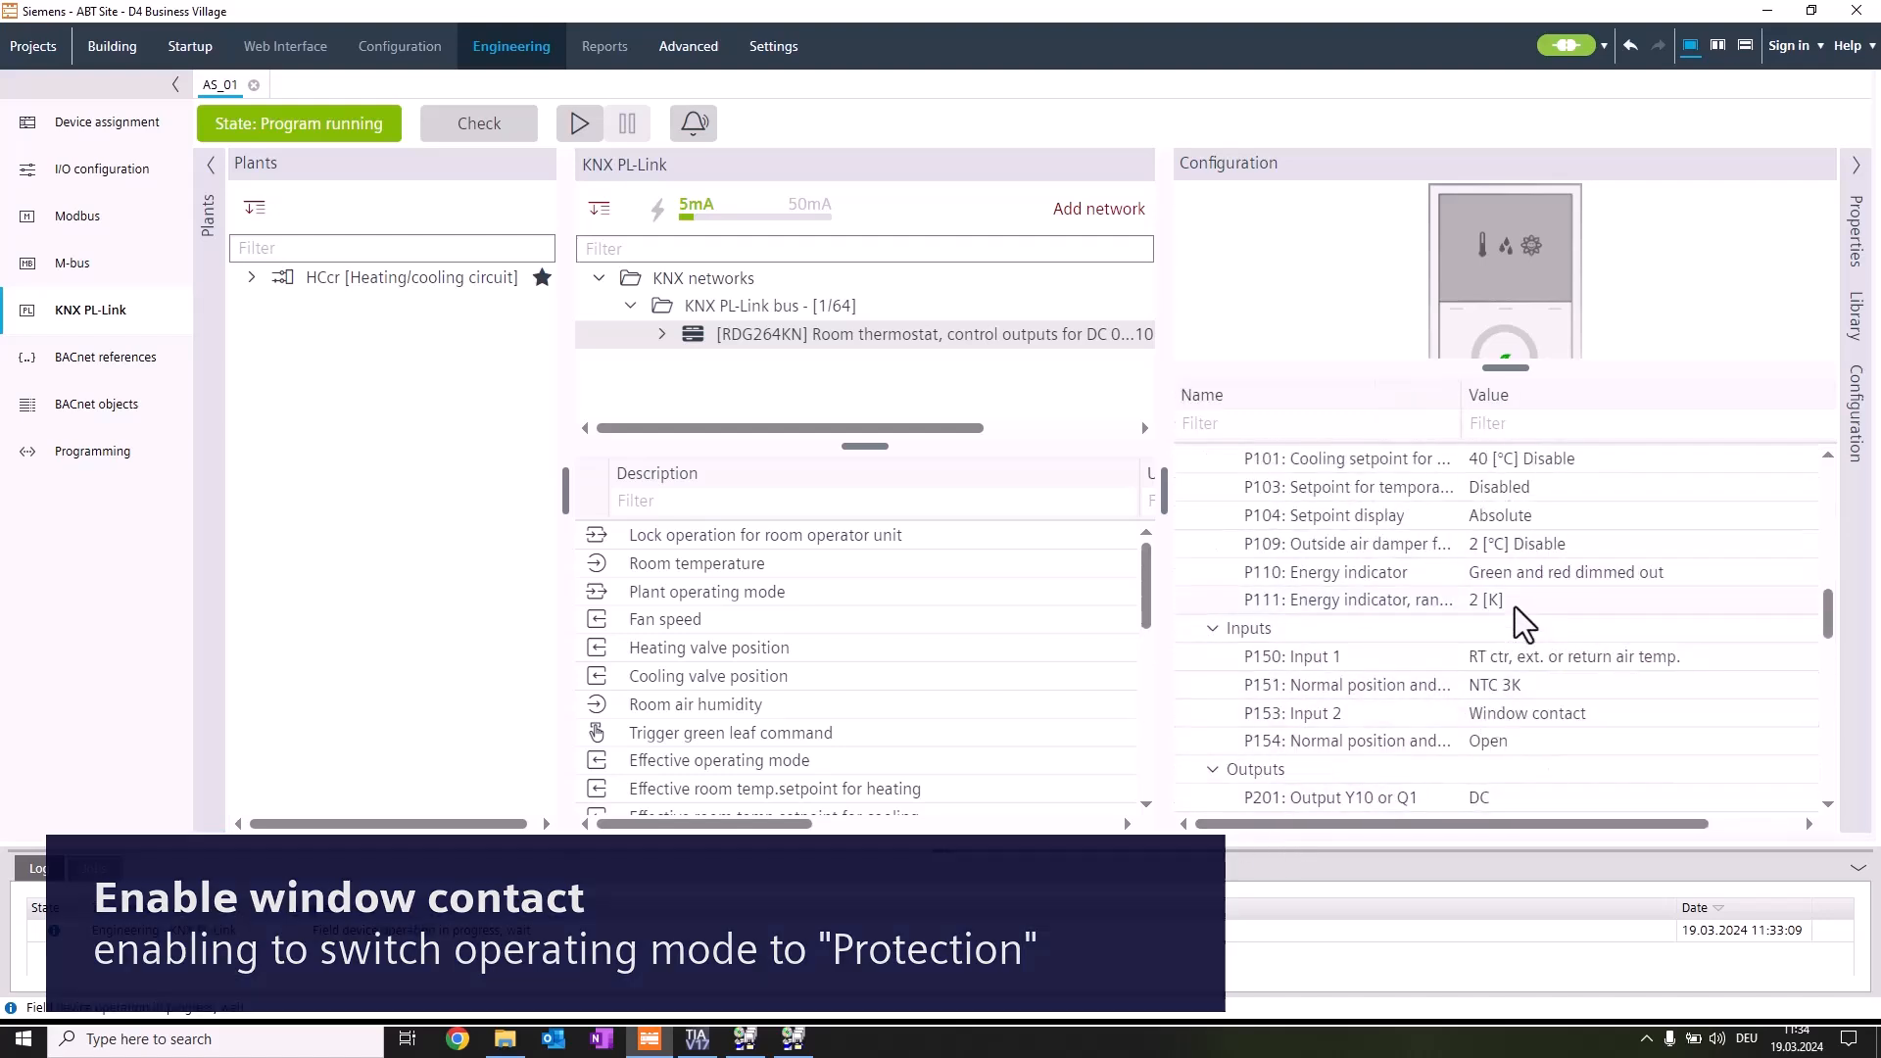
scroll(down, 3)
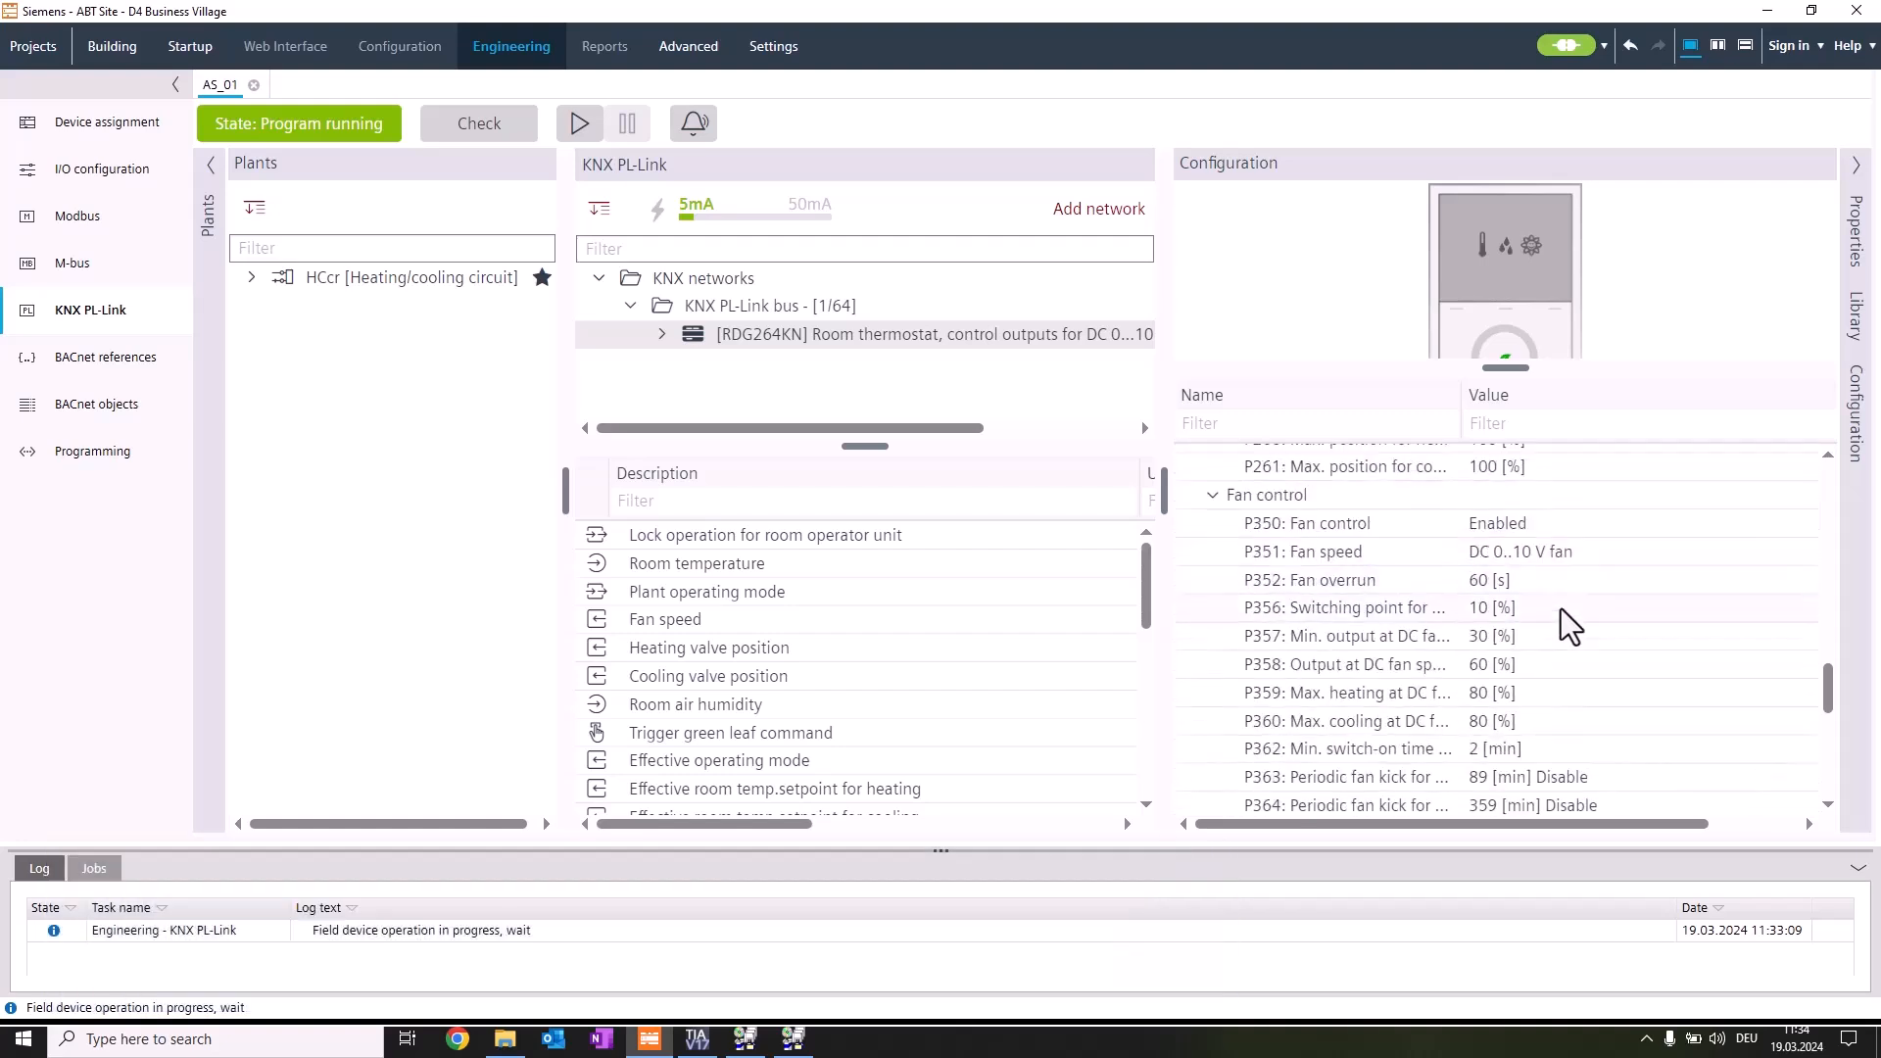
scroll(down, 3)
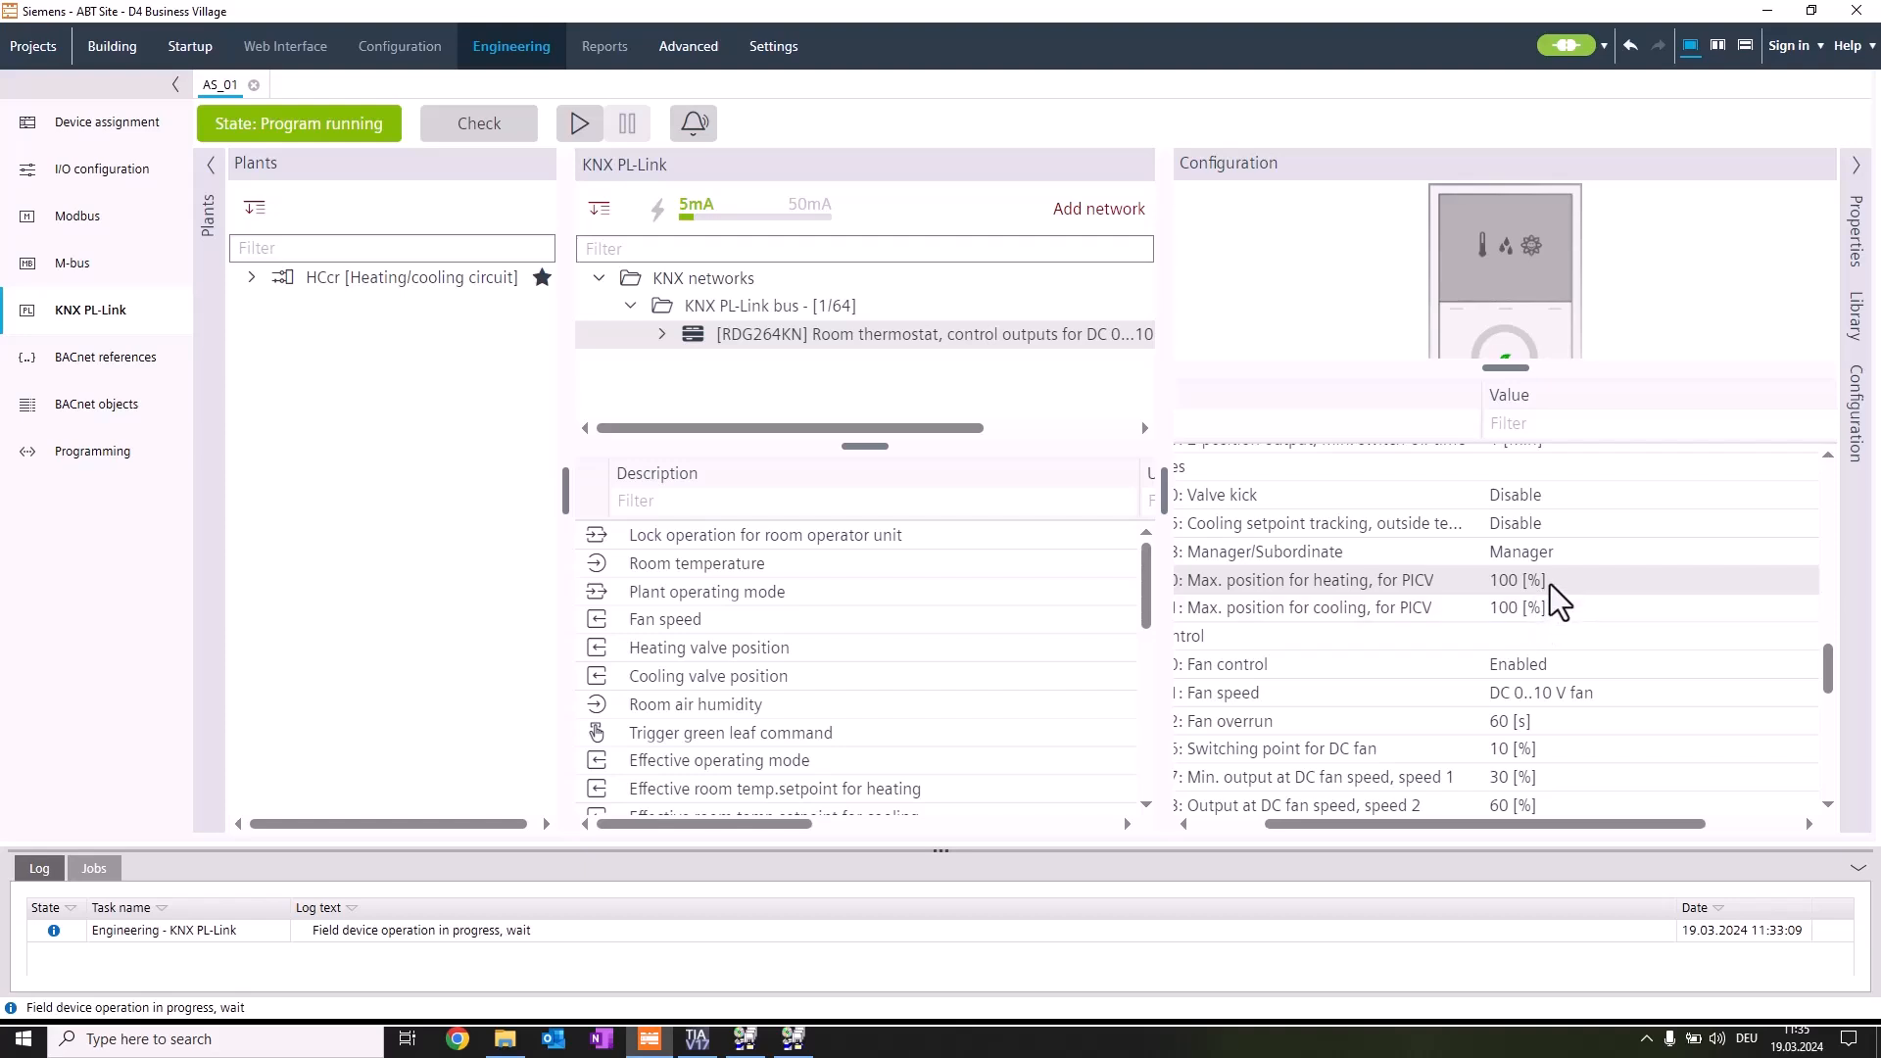
Set PICV max. position to 85% heating (P260) and 95% cooling (P261)
text(85)
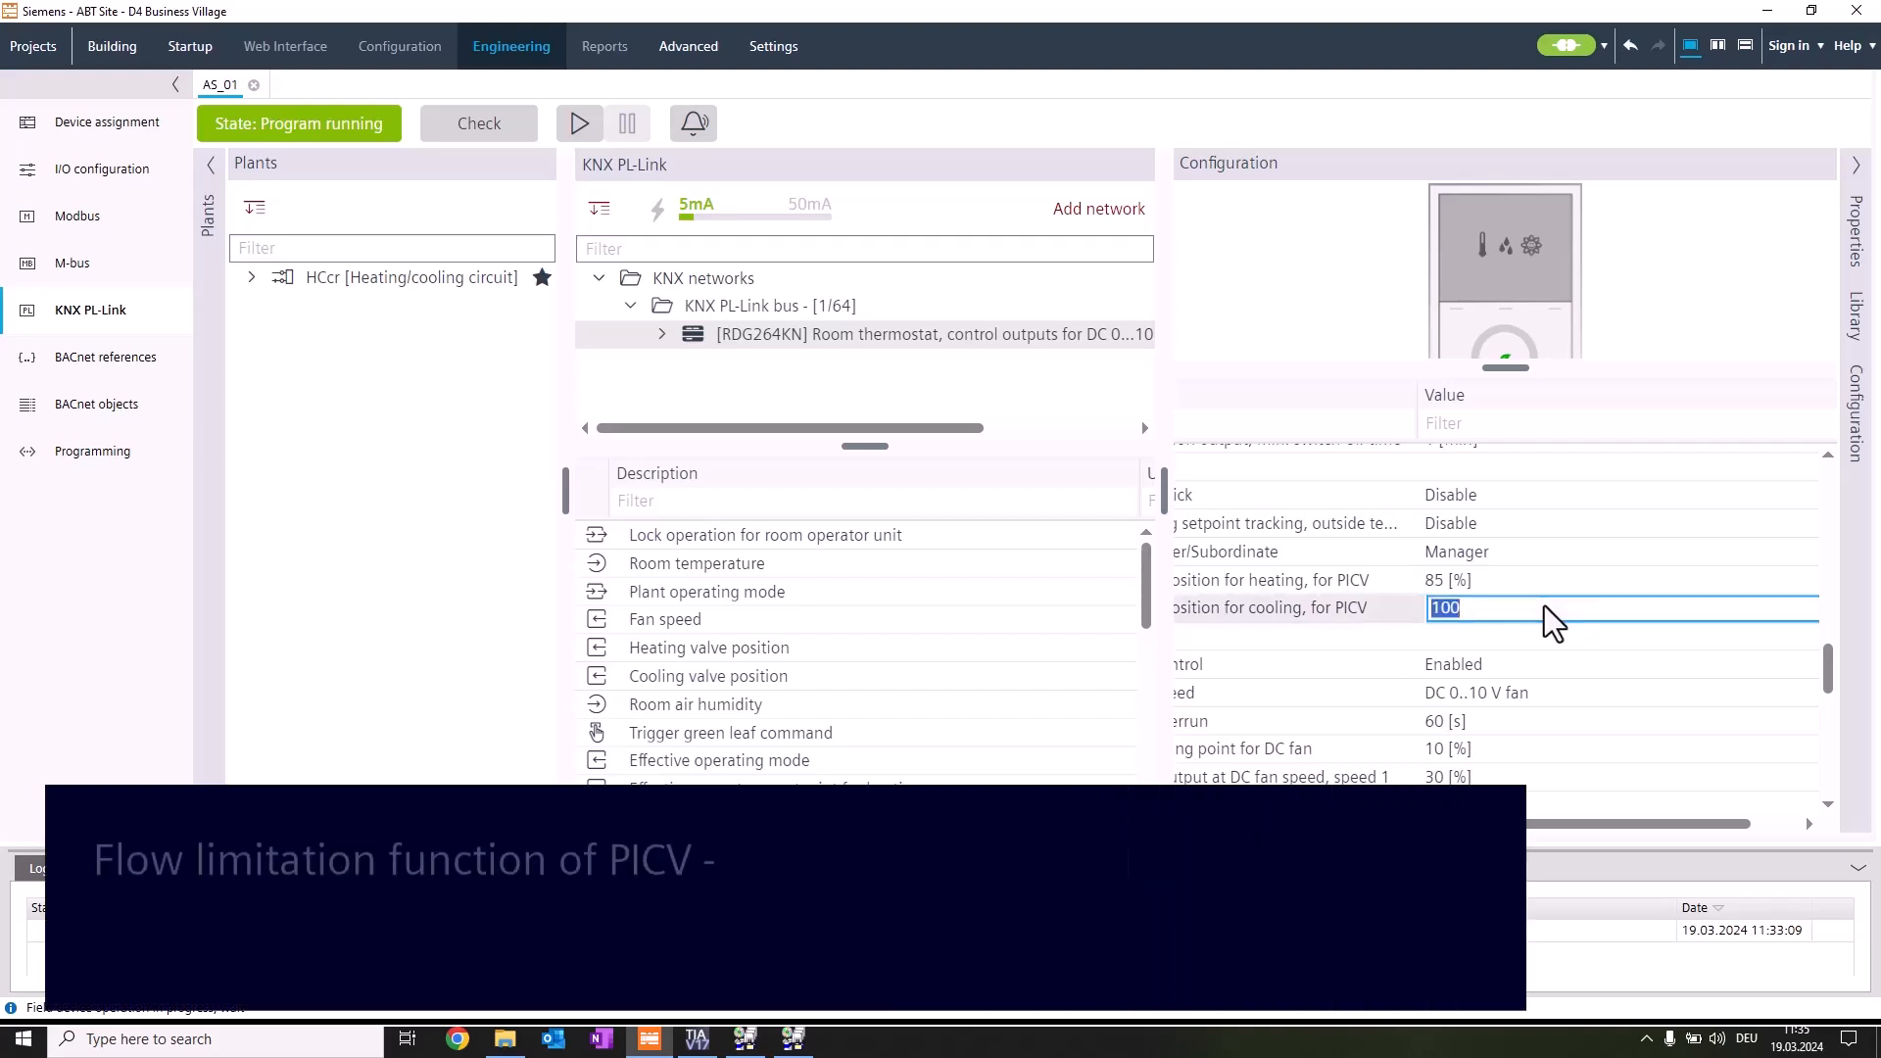
text(95 [%)
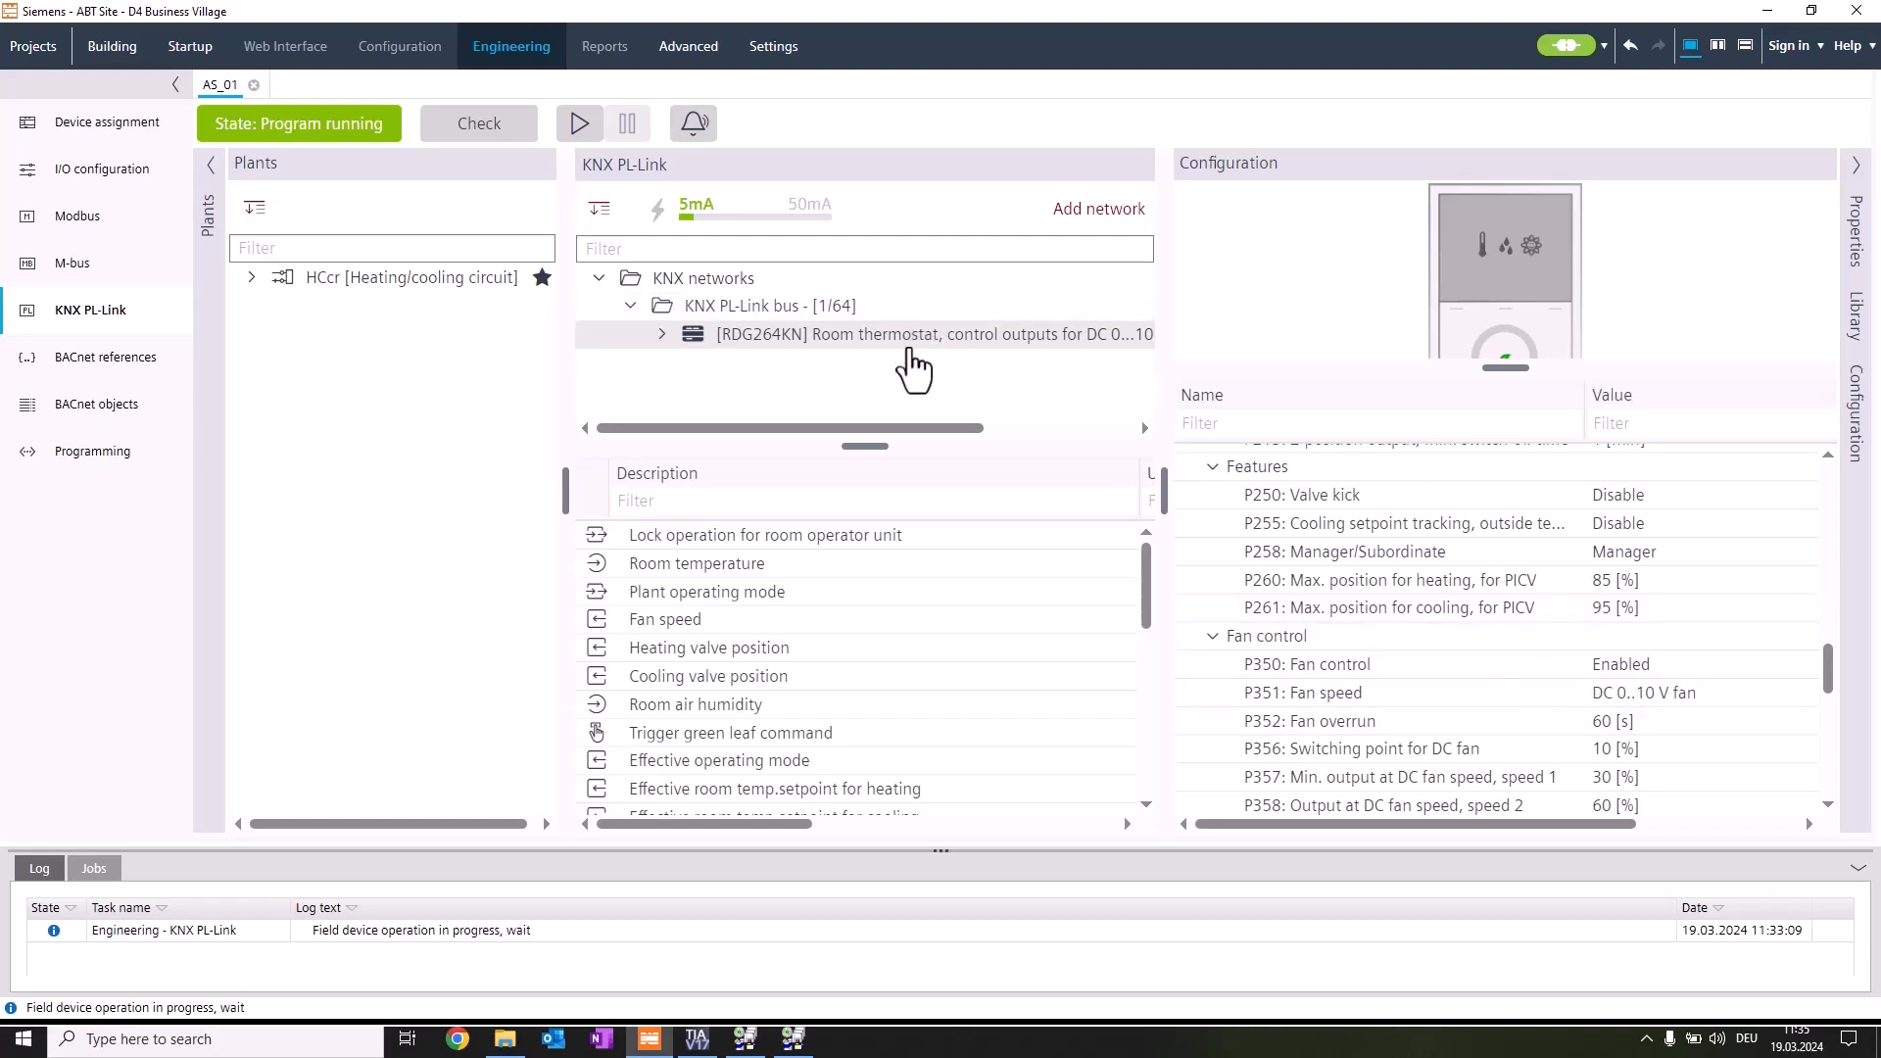
right_click(911, 333)
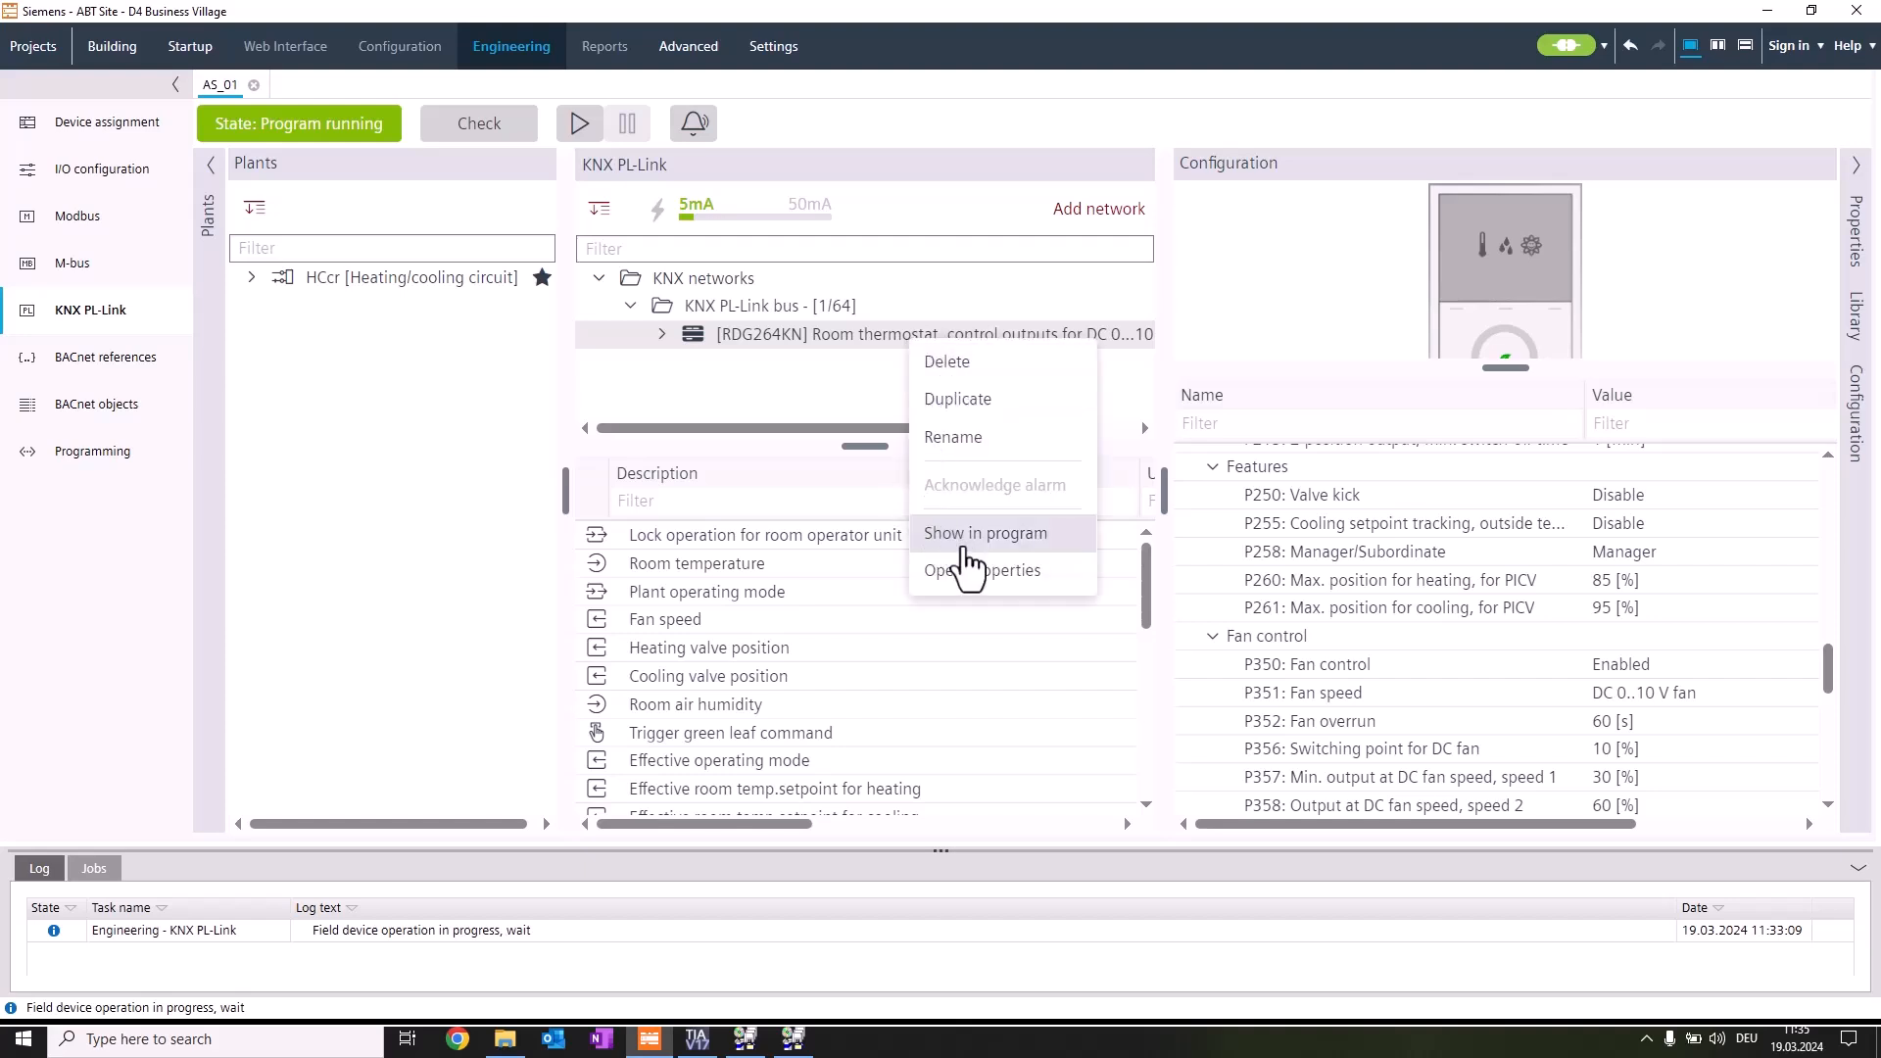
Show the thermostat in program and expand KNX PL-Link resources to the RDG264KN node
click(983, 533)
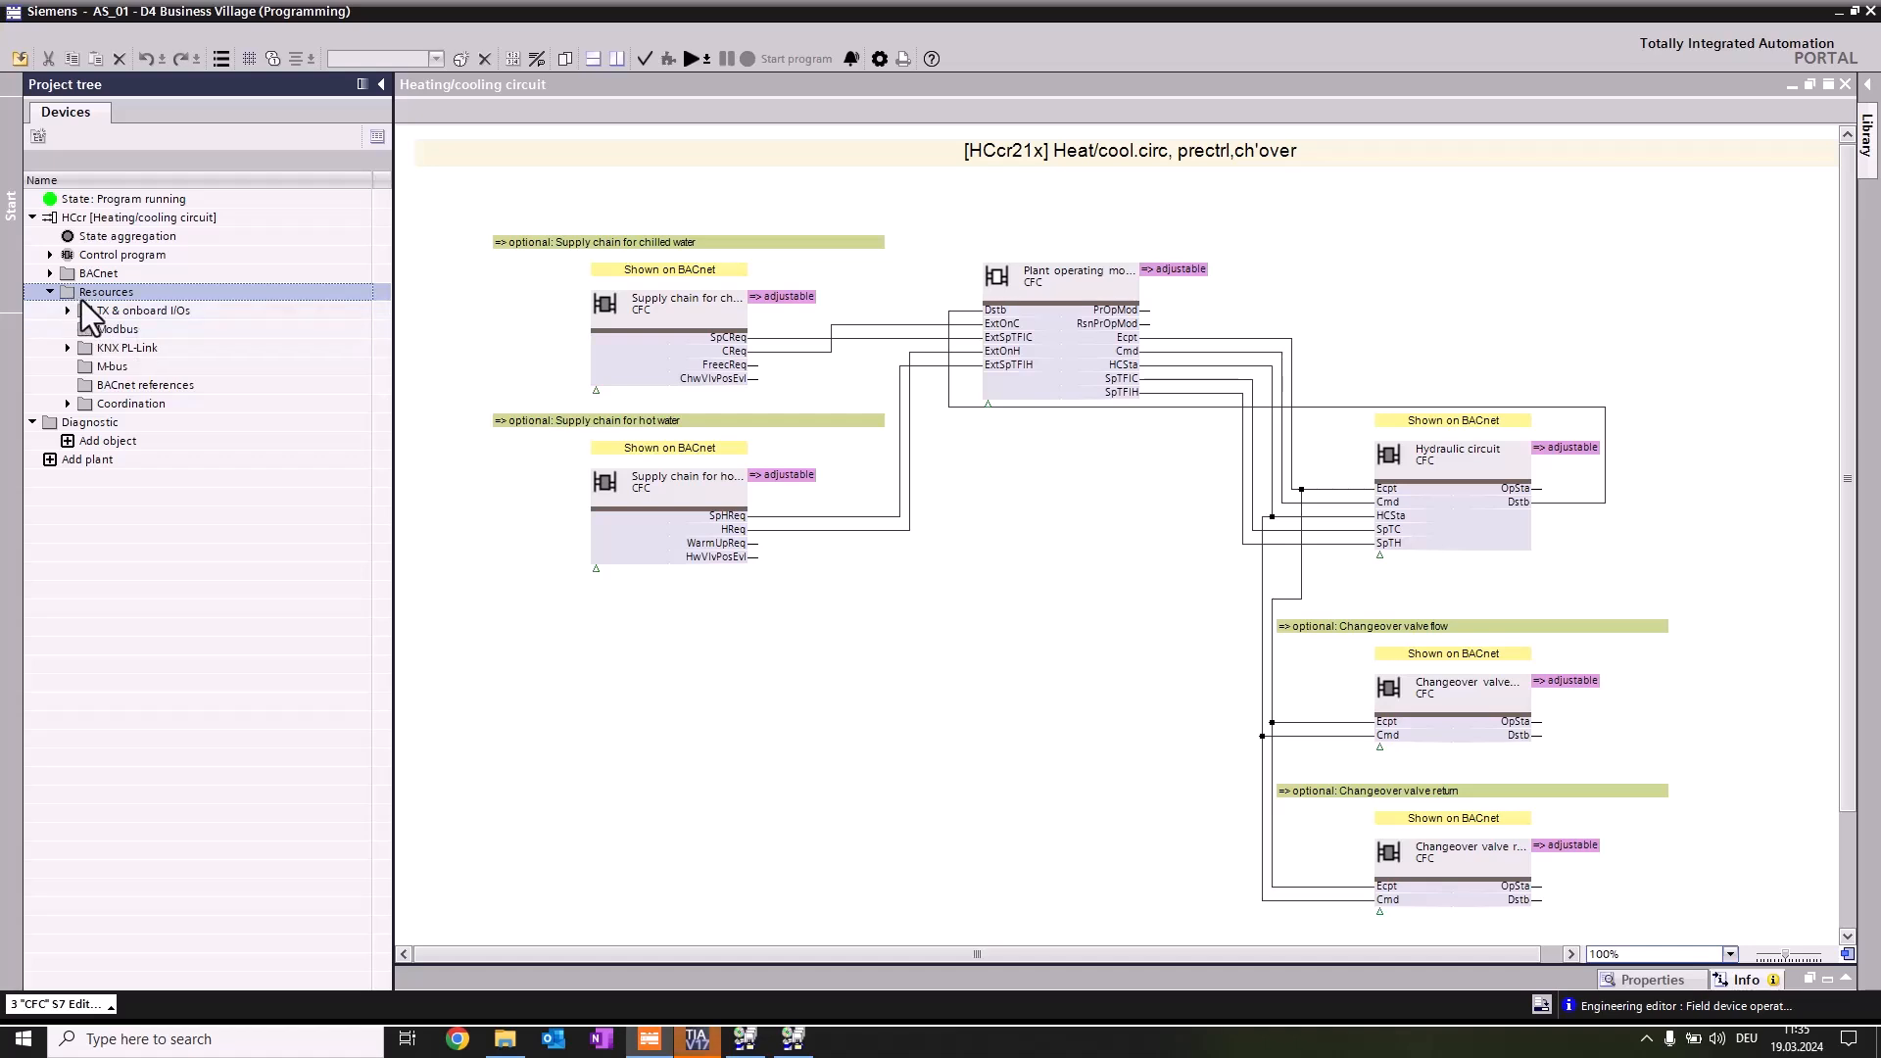
mouse_move(141, 318)
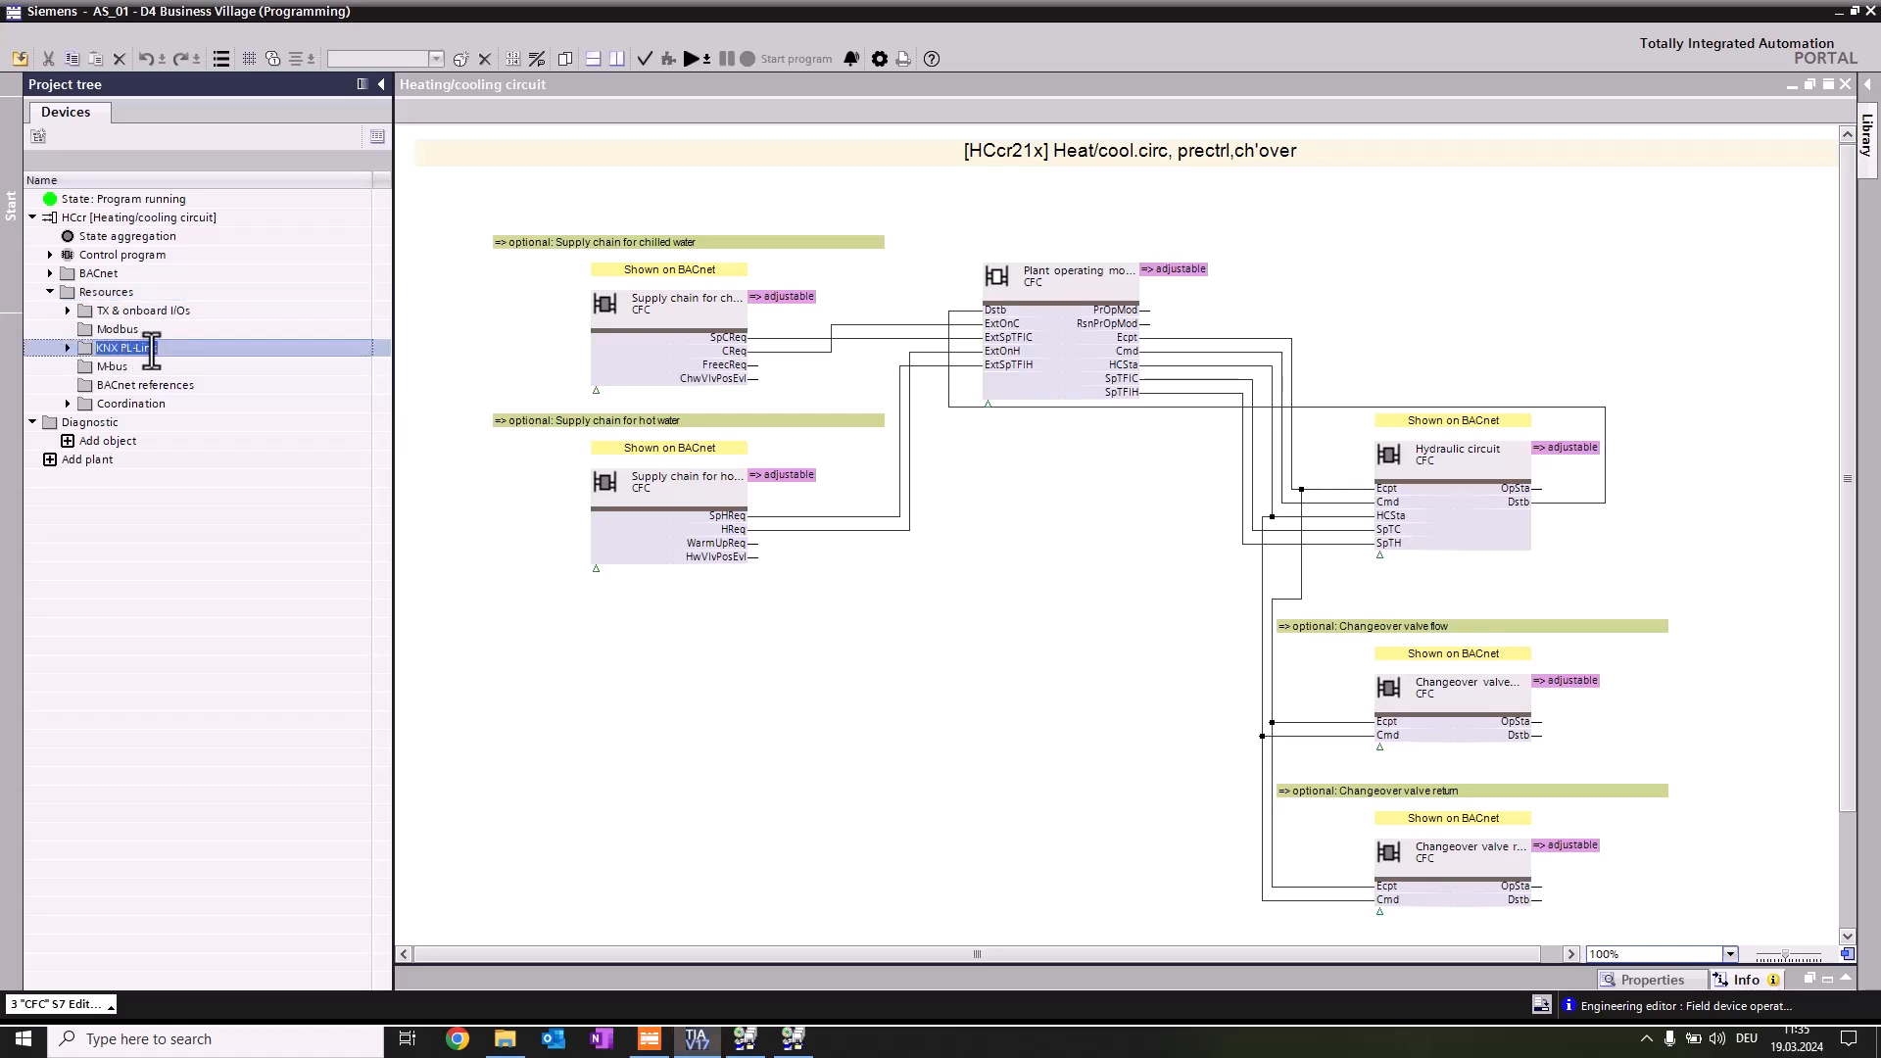
click(51, 347)
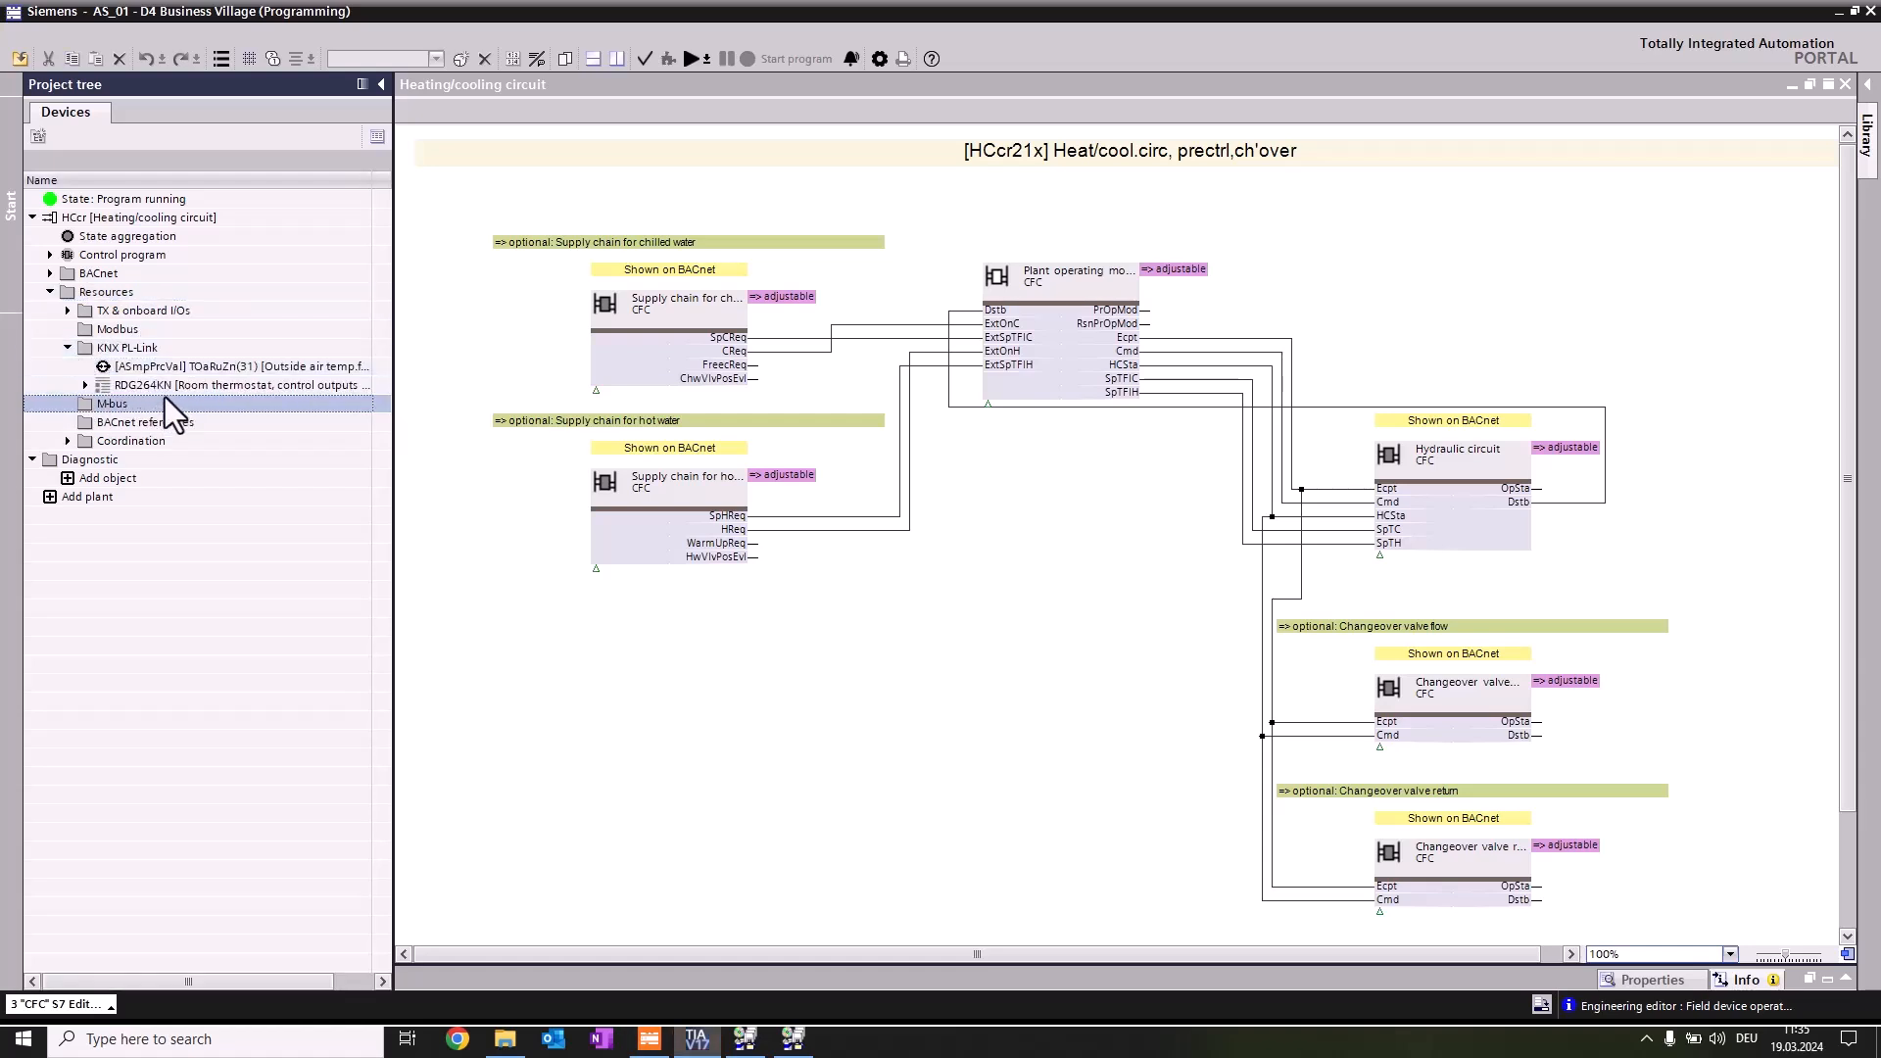
click(237, 384)
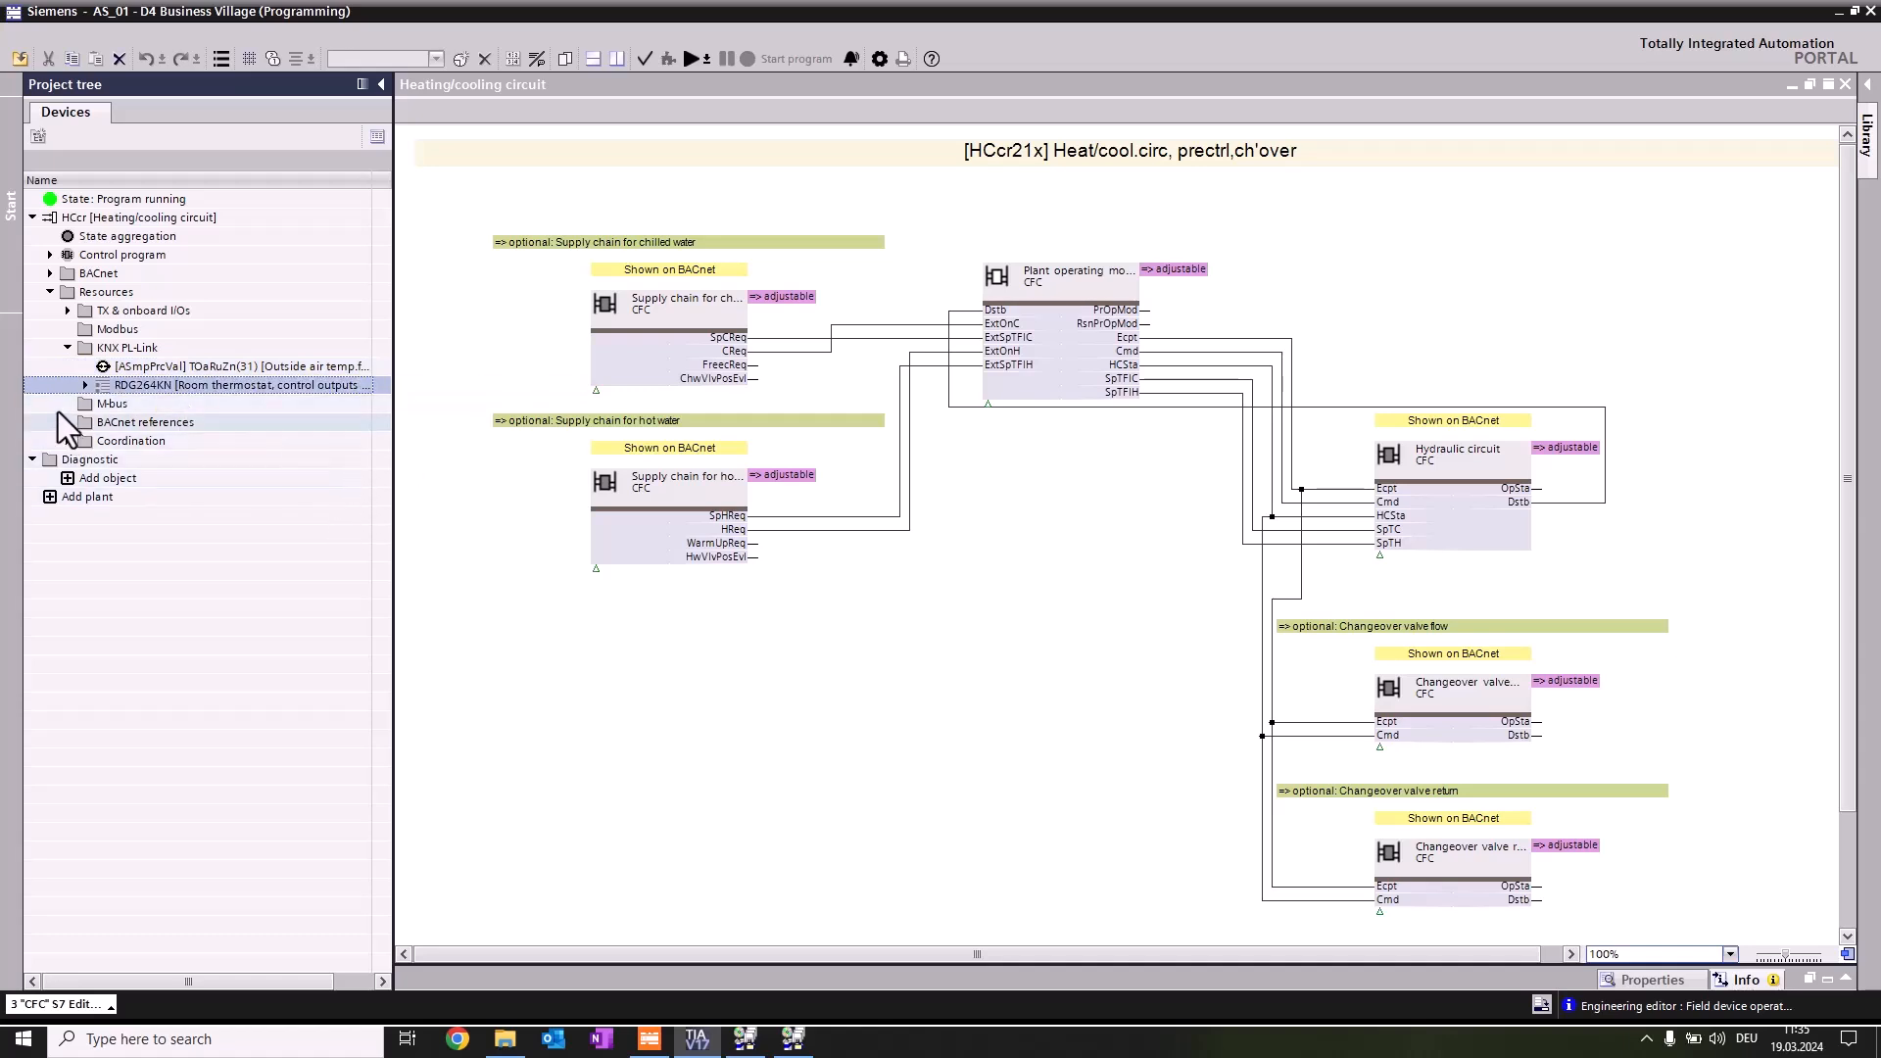
click(84, 386)
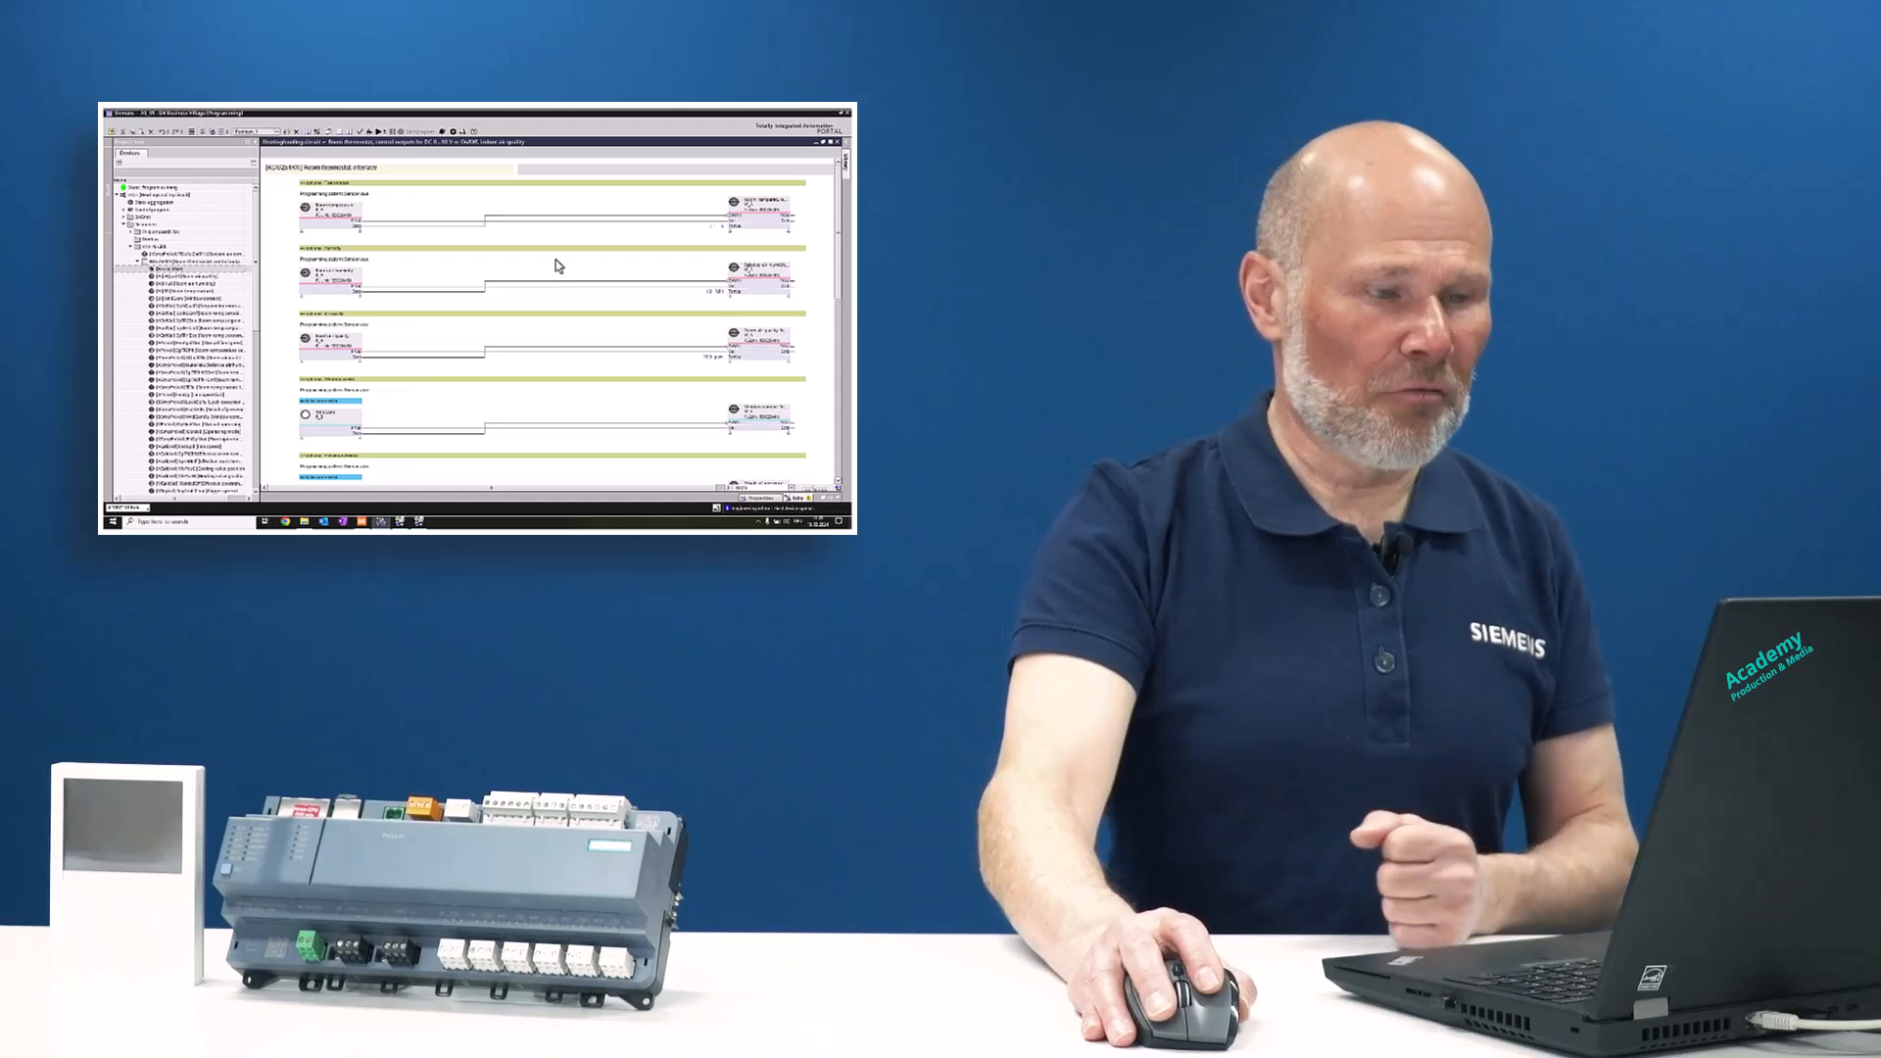
mouse_move(592, 260)
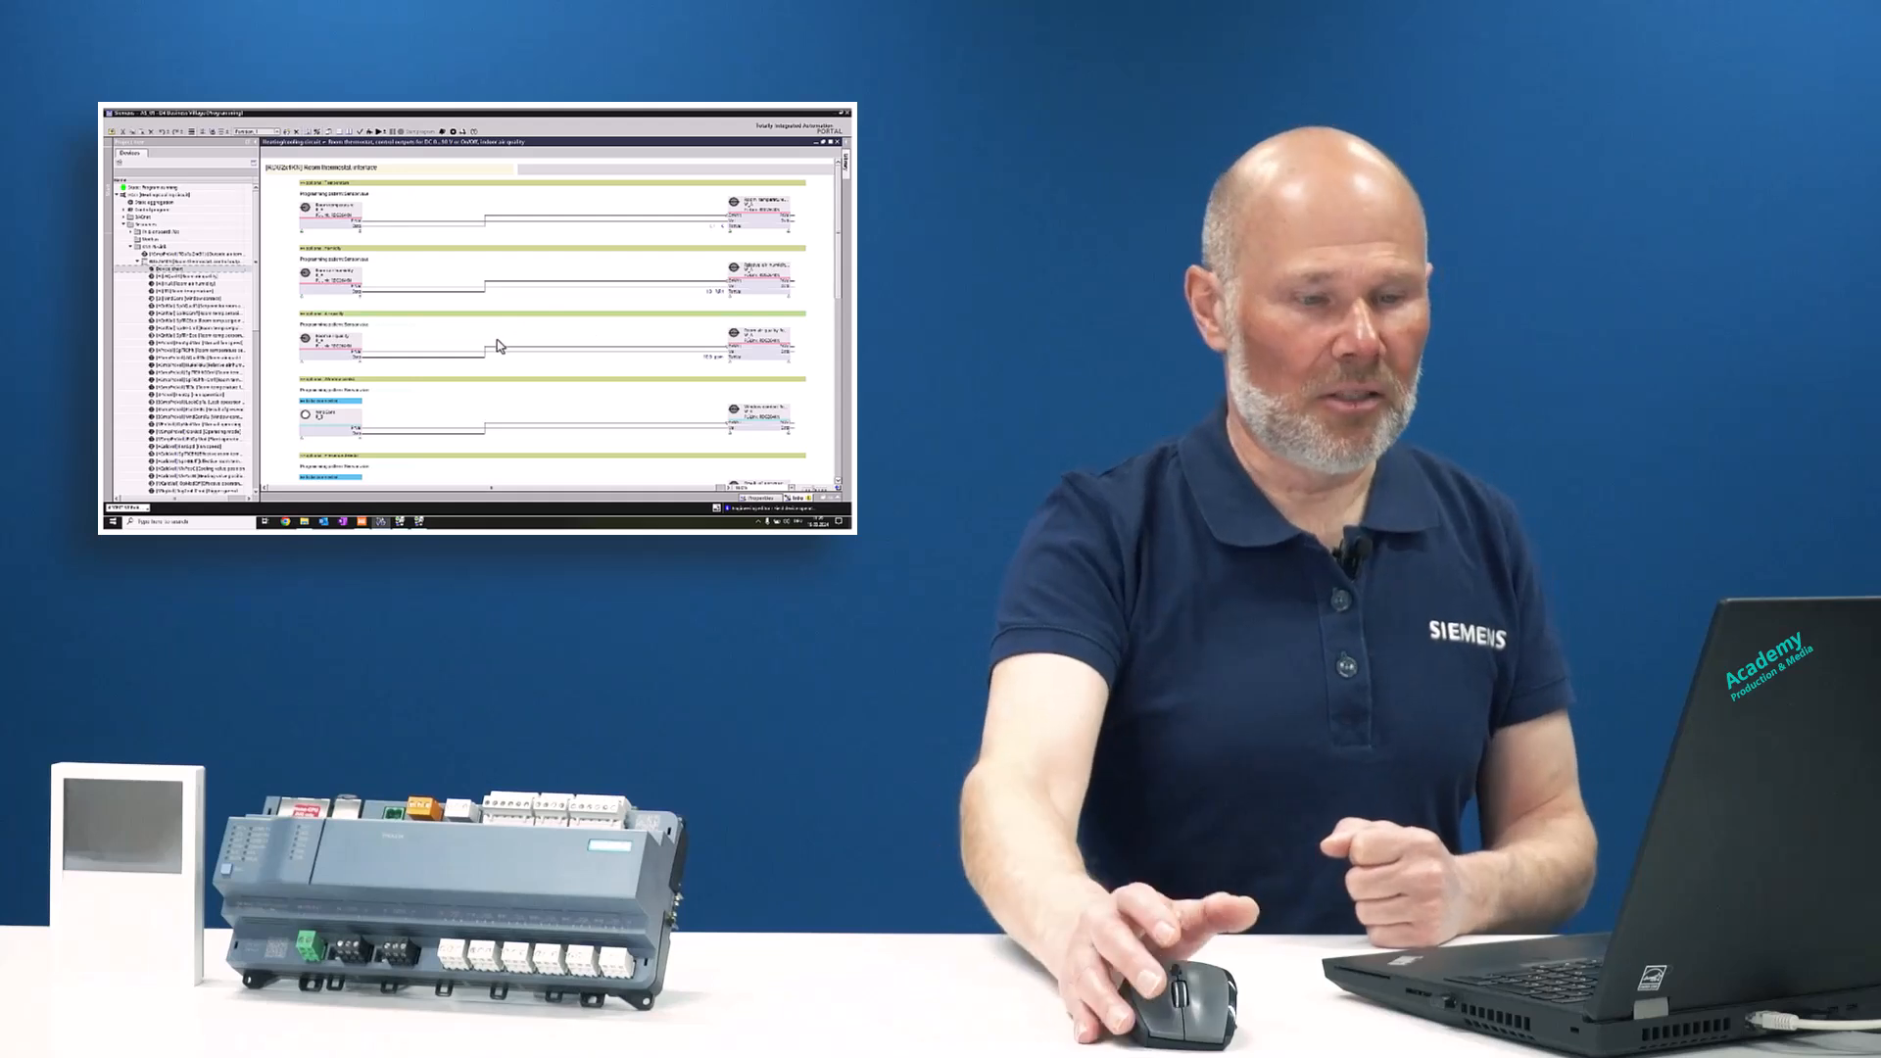
Return from TIA Portal to the ABT Site engineering workspace
click(832, 141)
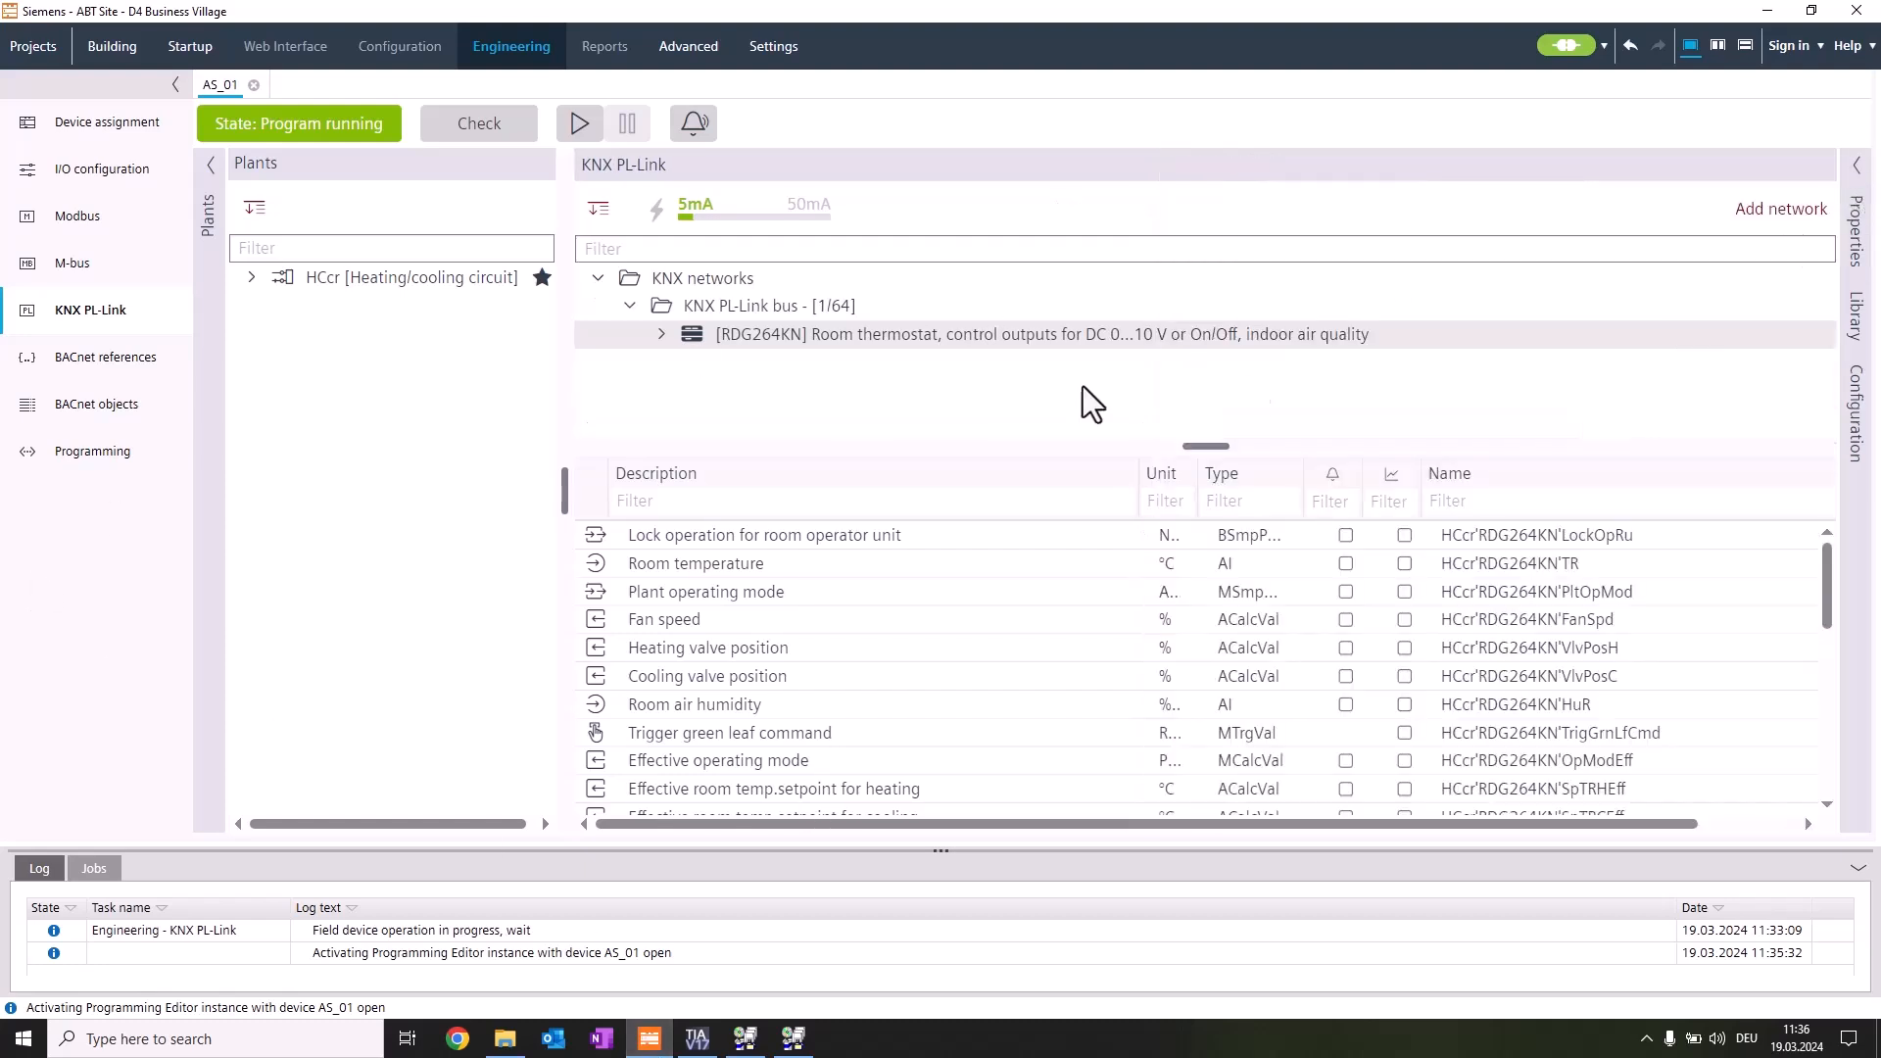
mouse_move(768, 361)
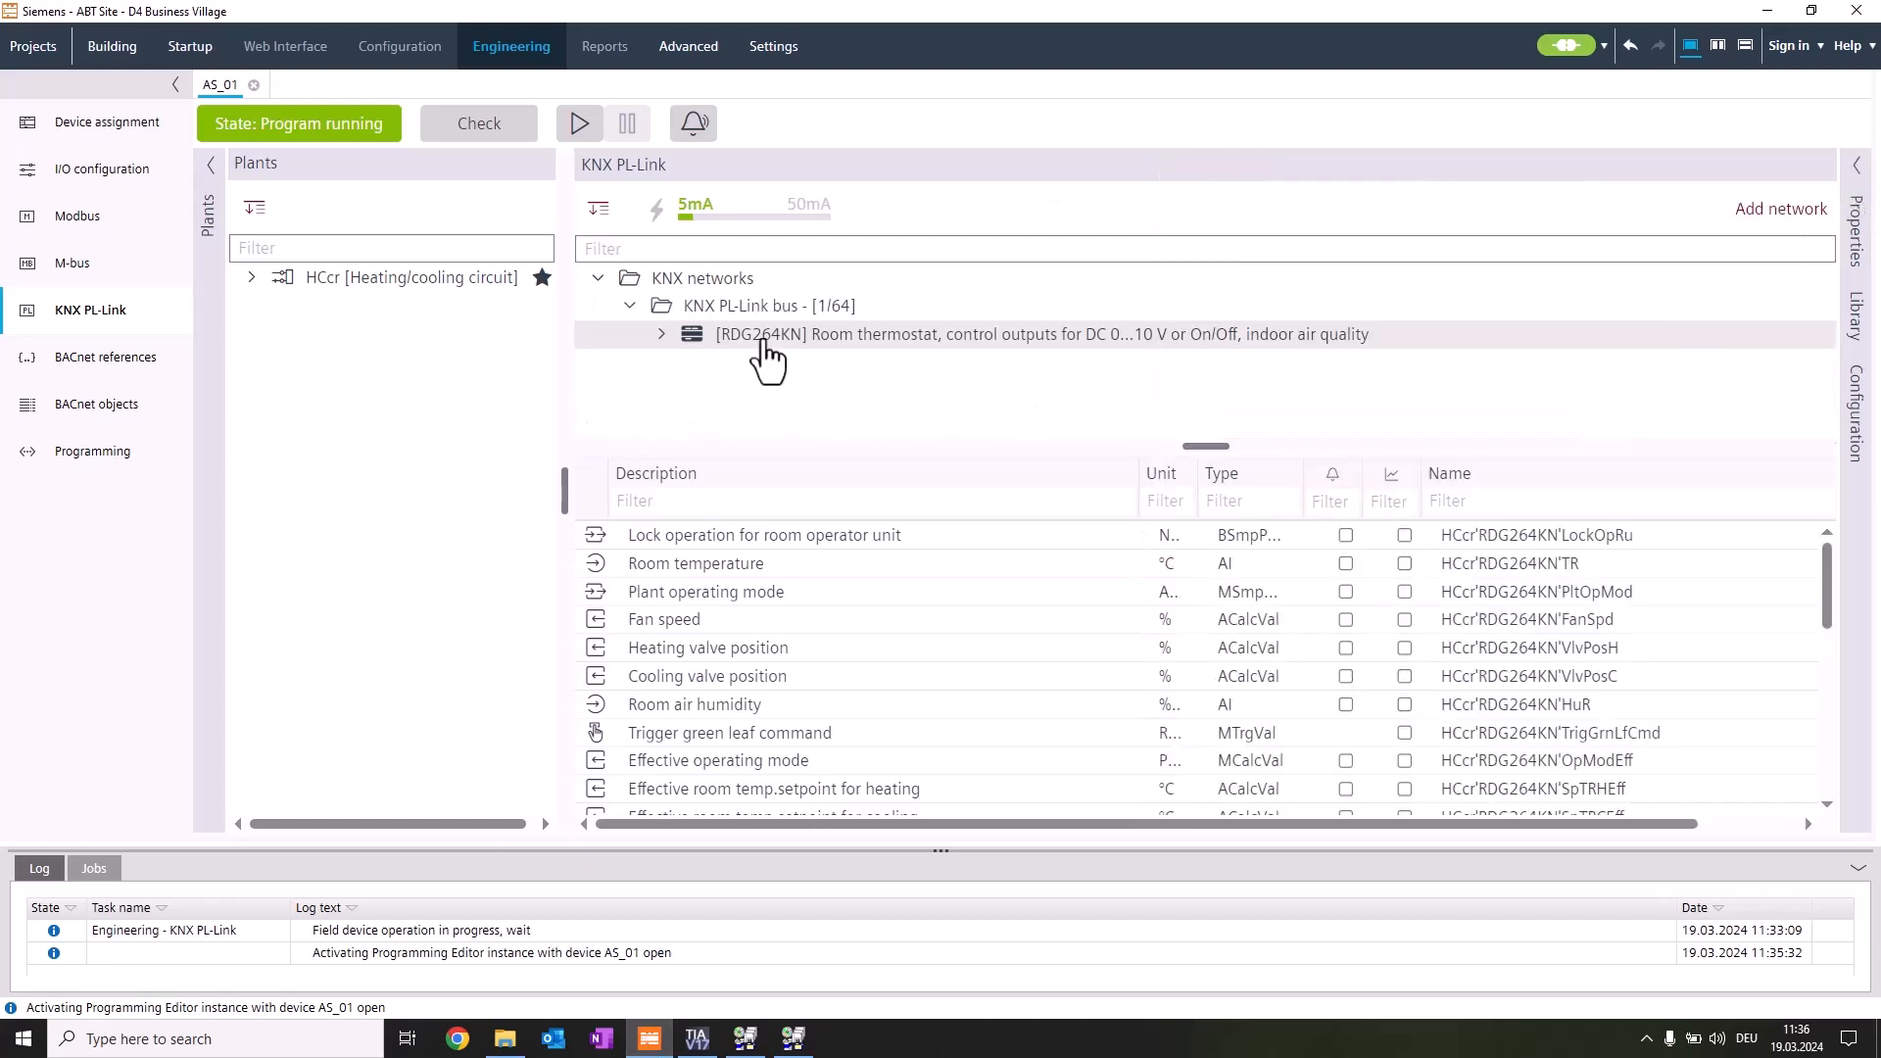
Rename the thermostat description to Room 1 and start editing the Room 1 (1) duplicate
right_click(768, 333)
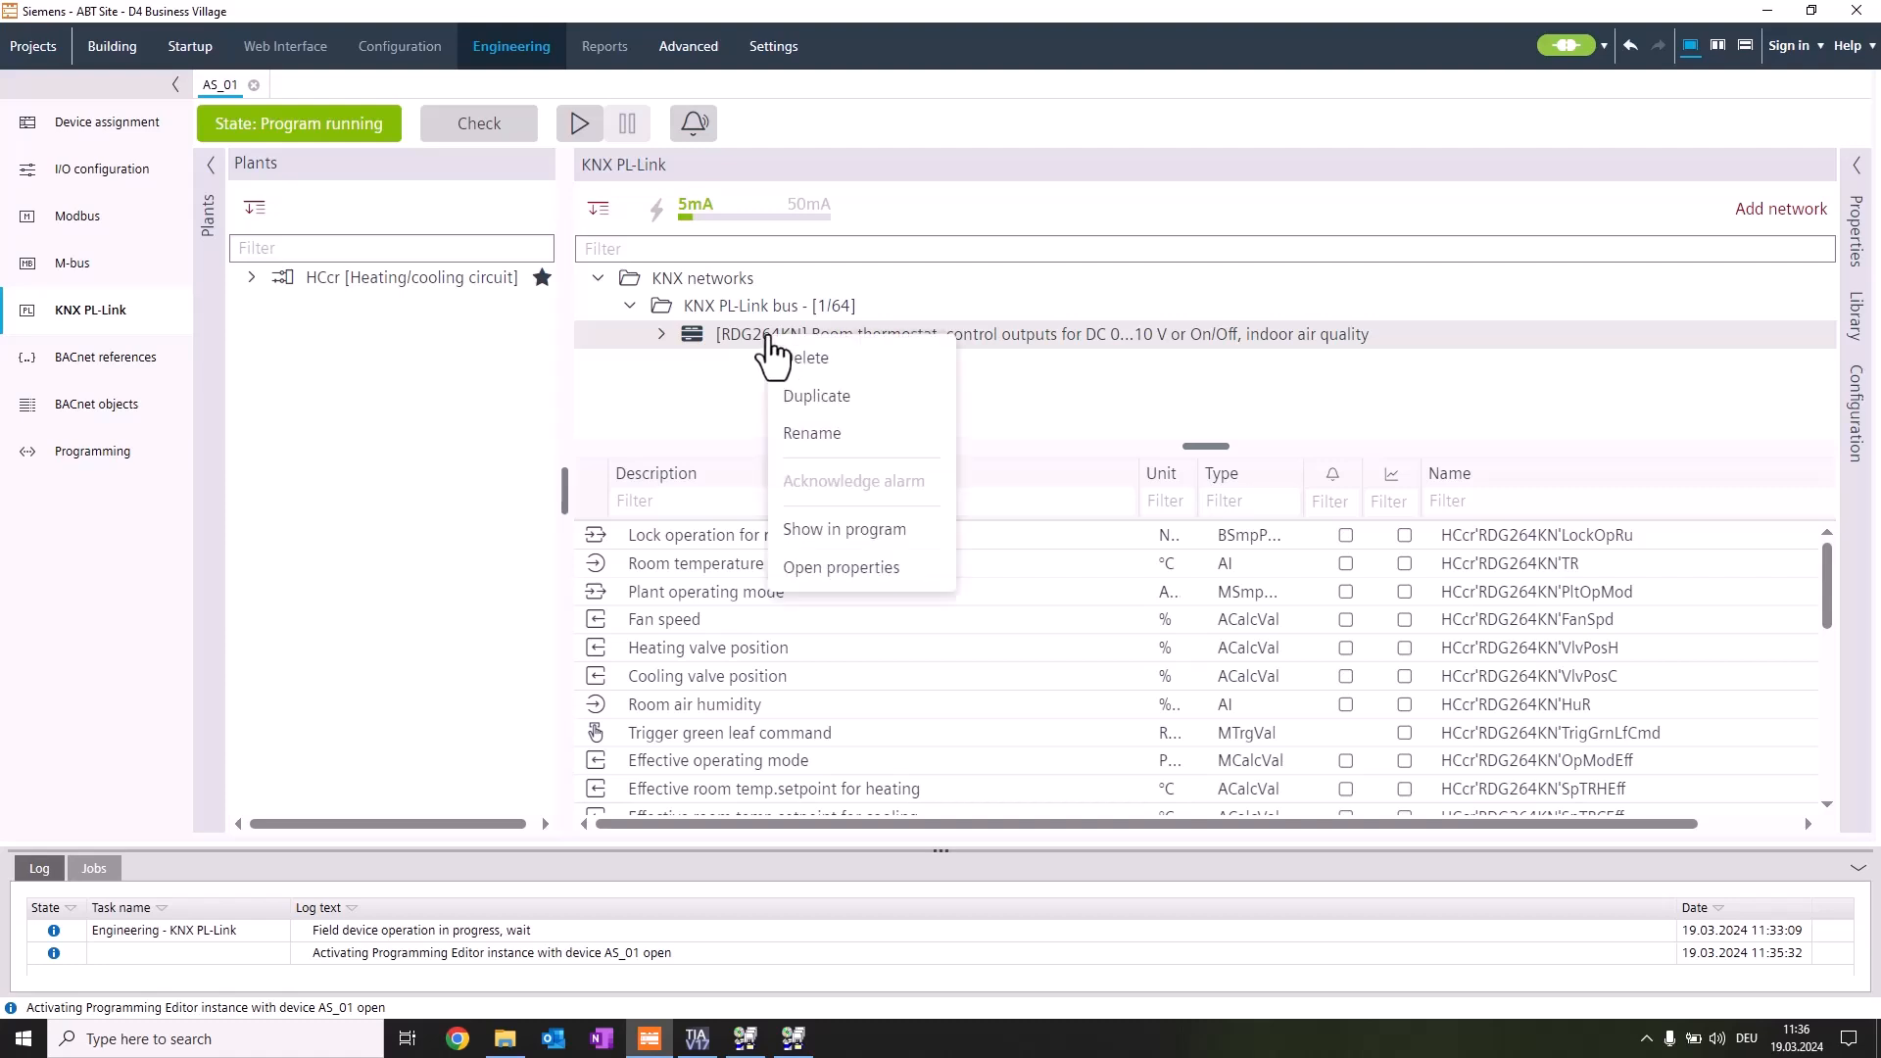
click(811, 433)
text(Room 1)
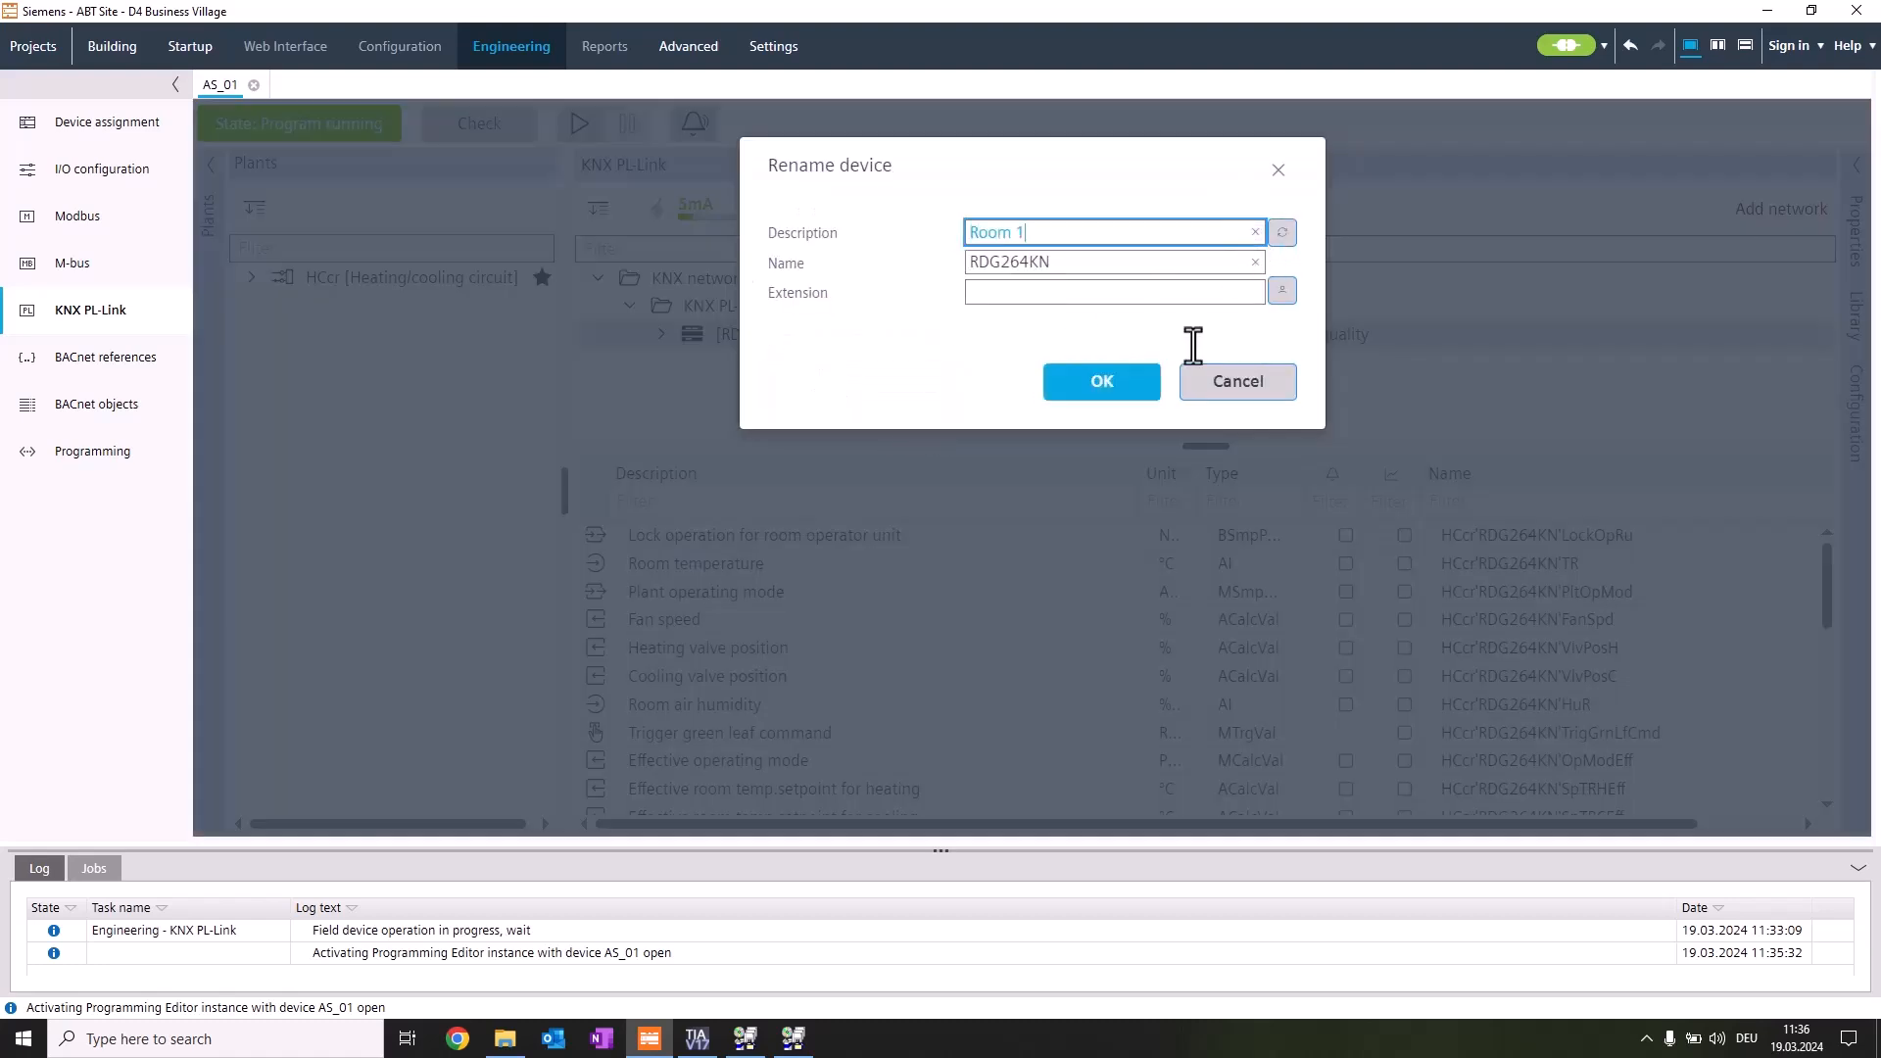
click(1099, 382)
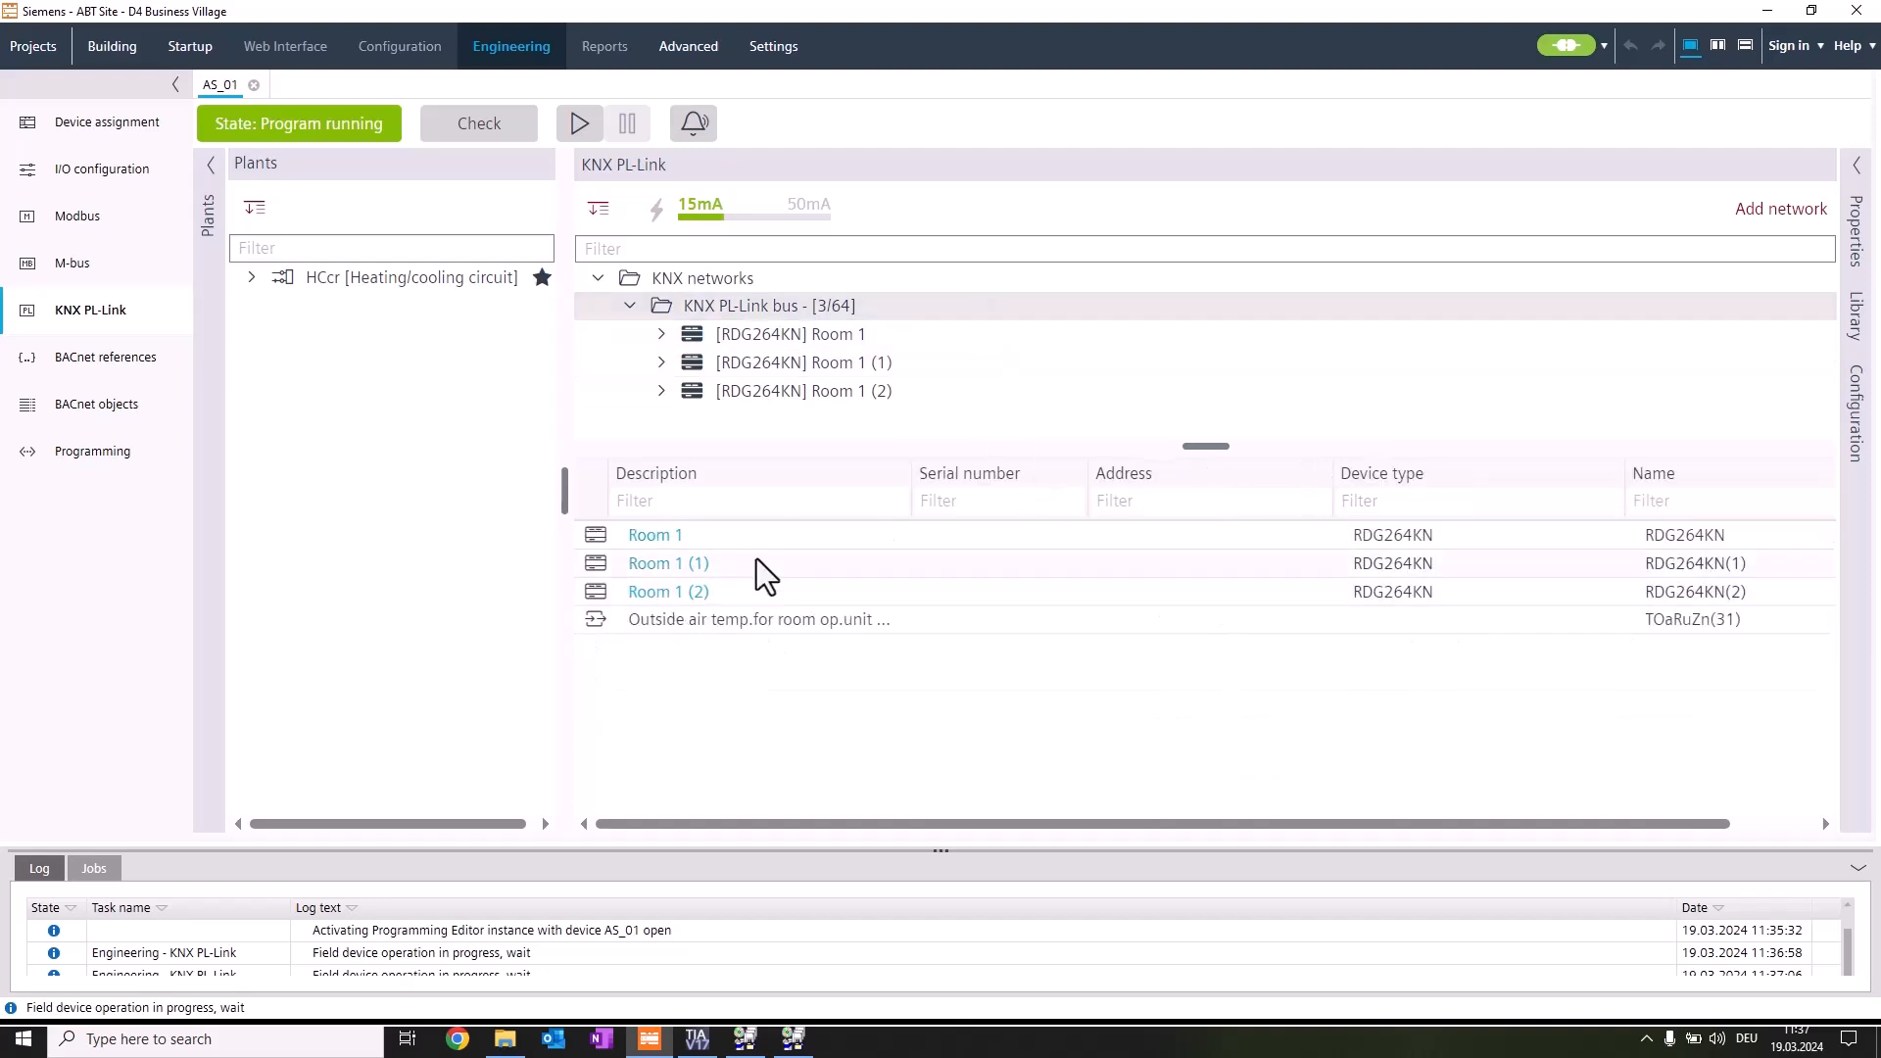
double_click(666, 563)
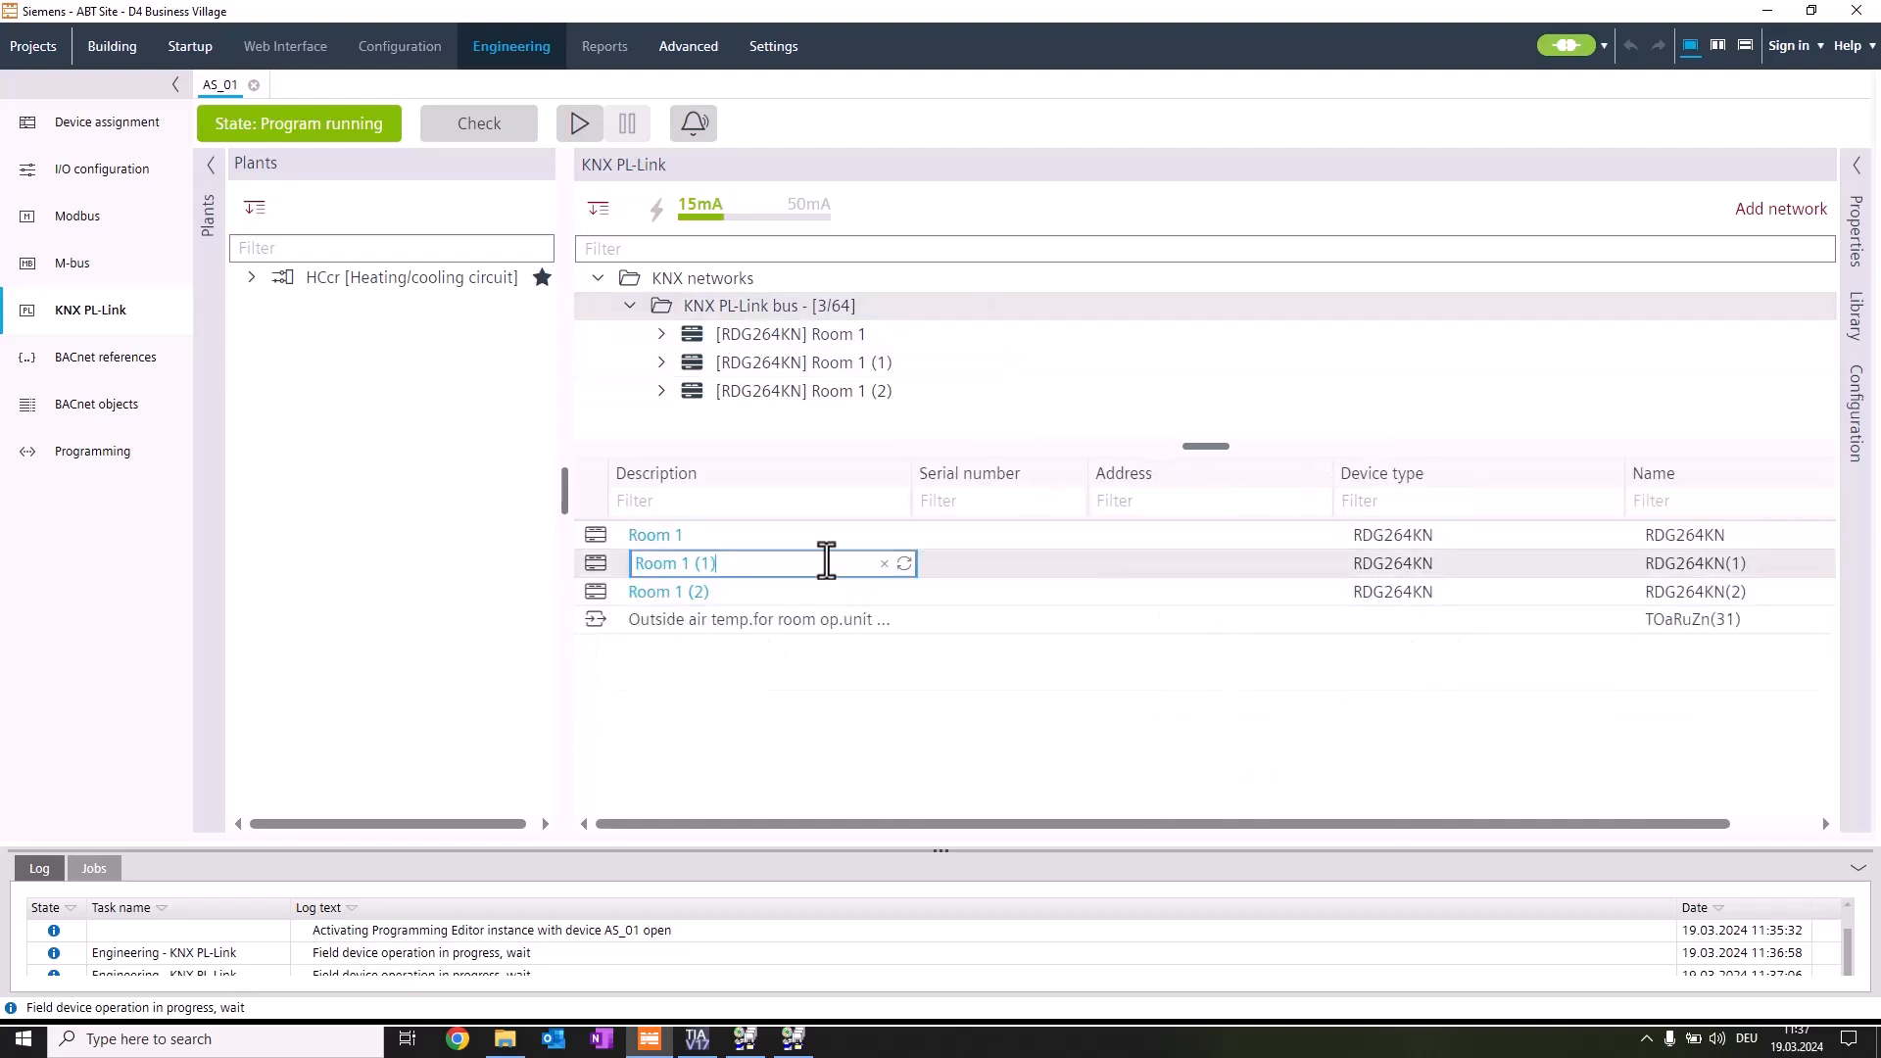